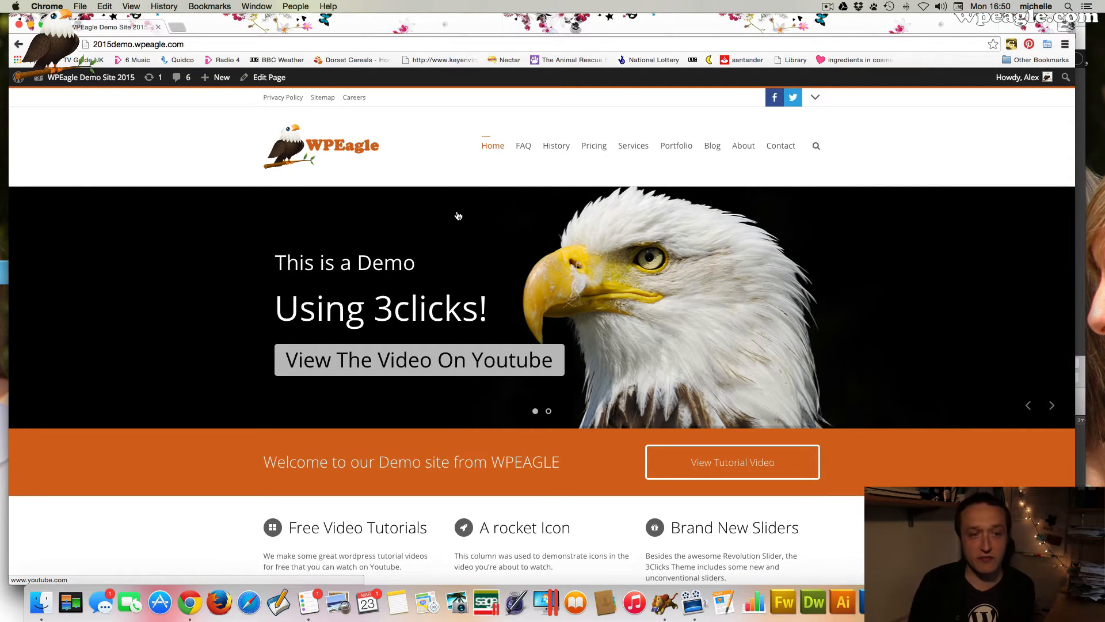
{"action": "mouse_move", "coordinate": [502, 215]}
{"action": "type", "text": "/wp-admin/"}
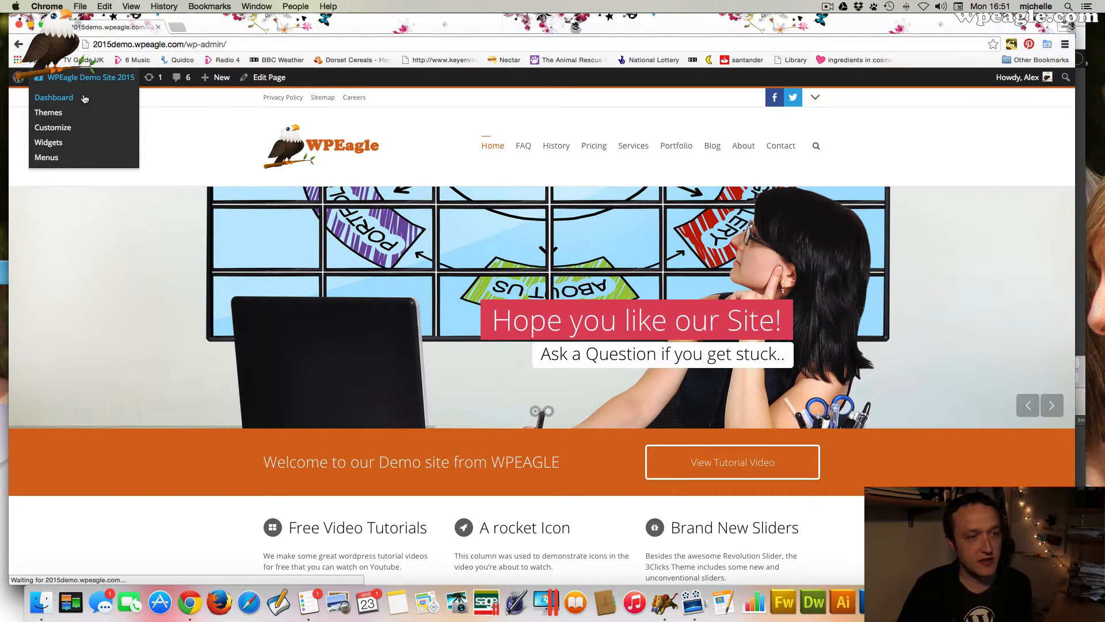
Step: Go from the live site's admin bar to the WPEagle demo site's dashboard
{"action": "left_click", "coordinate": [53, 98]}
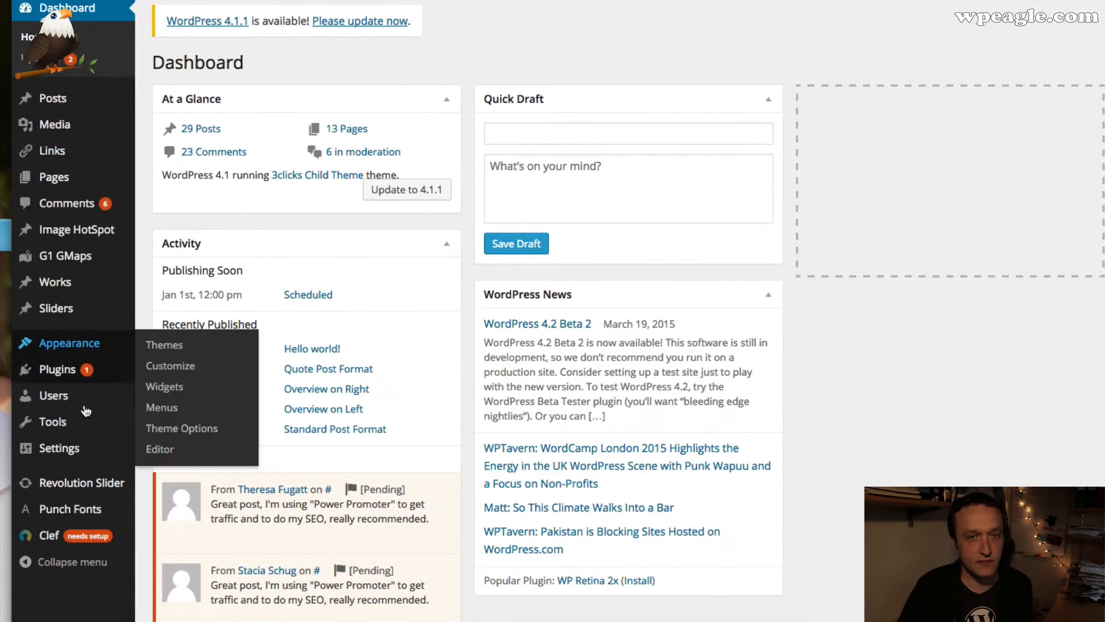
{"action": "mouse_move", "coordinate": [58, 368]}
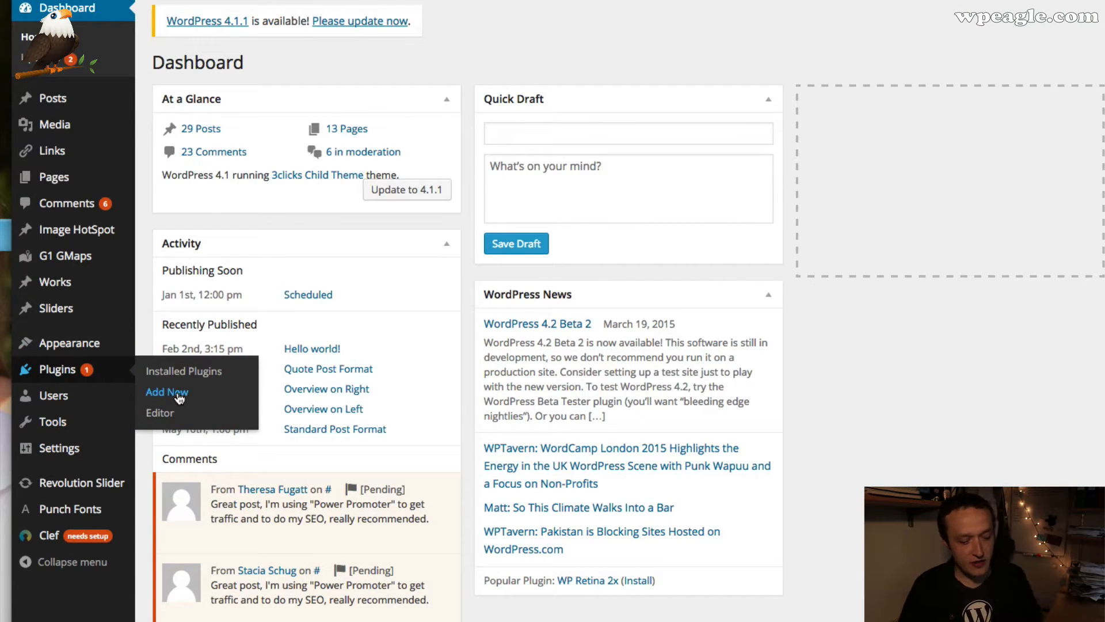
Step: Search the Add Plugins directory for 'woocommerce'
{"action": "left_click", "coordinate": [166, 392]}
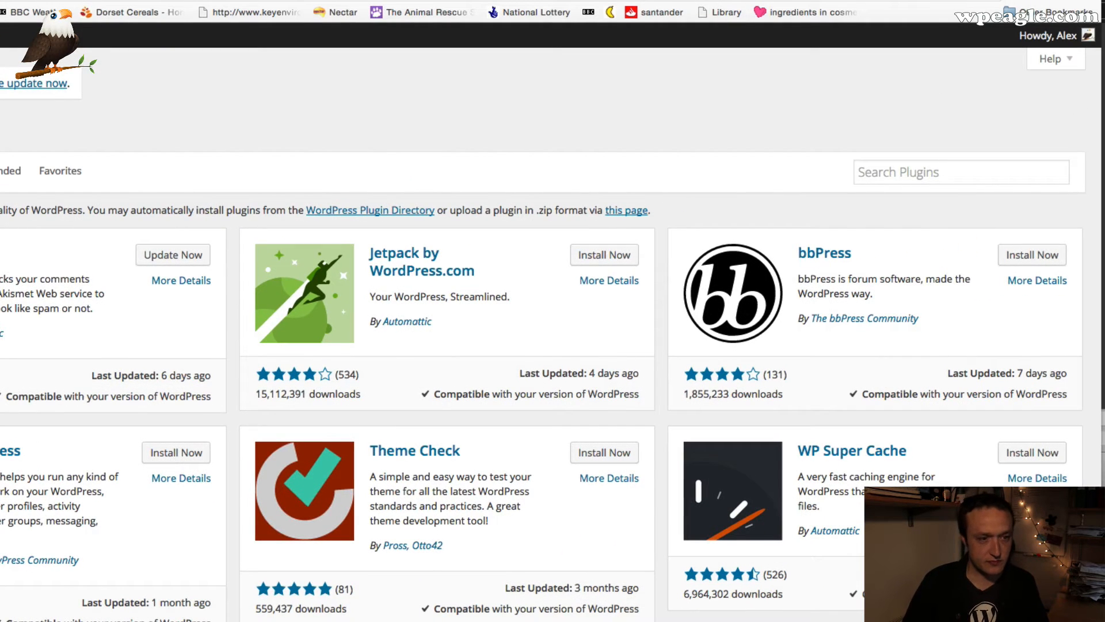
{"action": "mouse_move", "coordinate": [792, 110]}
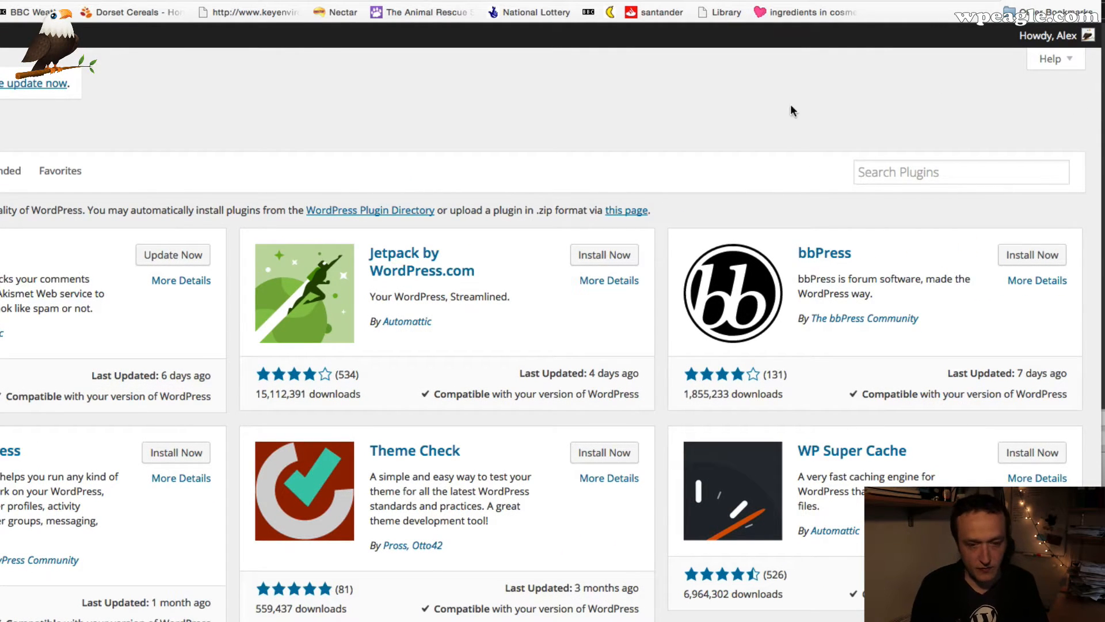
{"action": "type", "text": "w"}
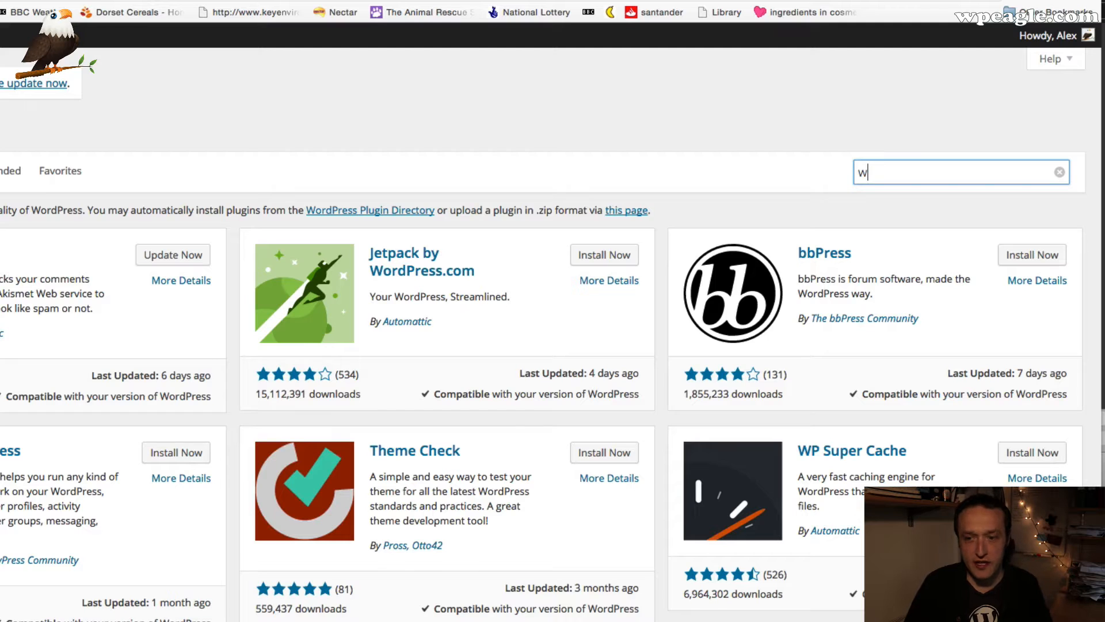
{"action": "type", "text": "oocommerce"}
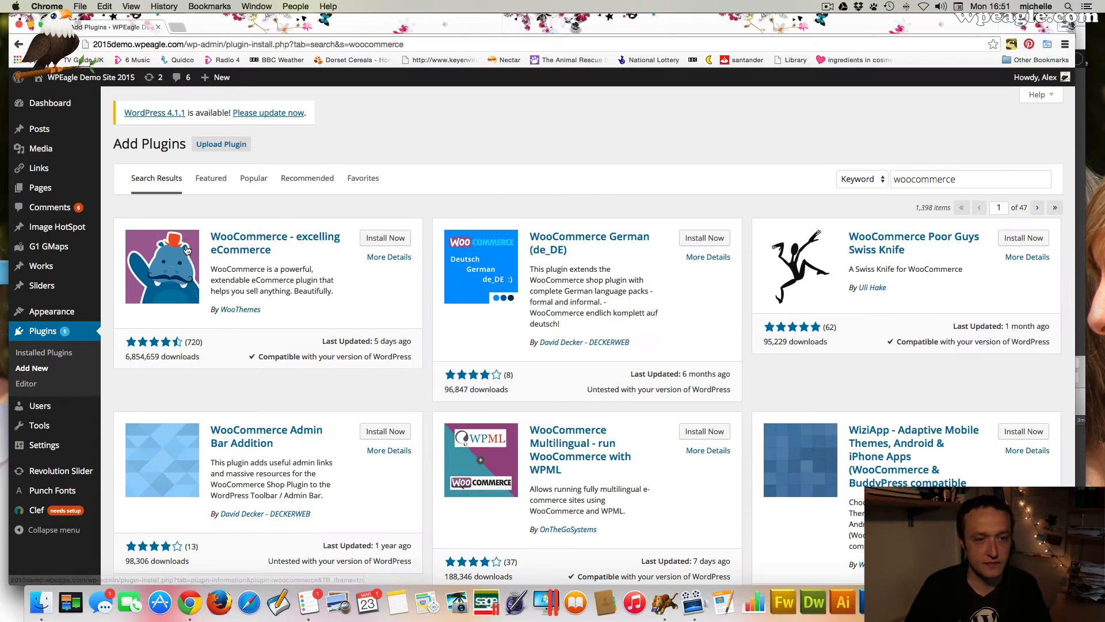
Step: Install WooCommerce from the search results, confirm, and activate the plugin
{"action": "left_click", "coordinate": [385, 238]}
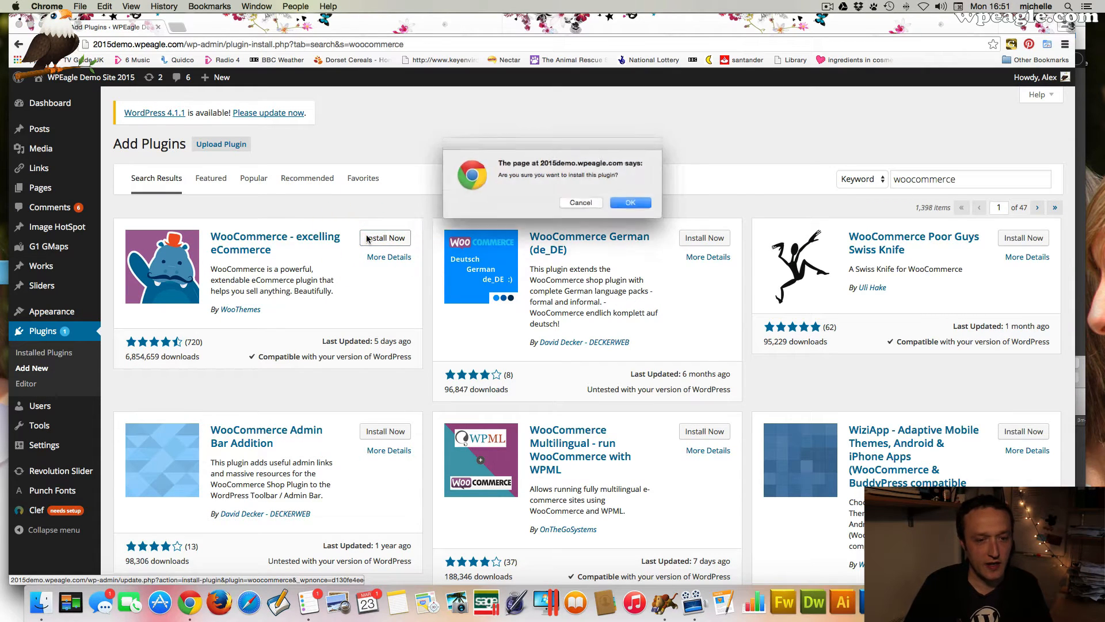
{"action": "left_click", "coordinate": [629, 202]}
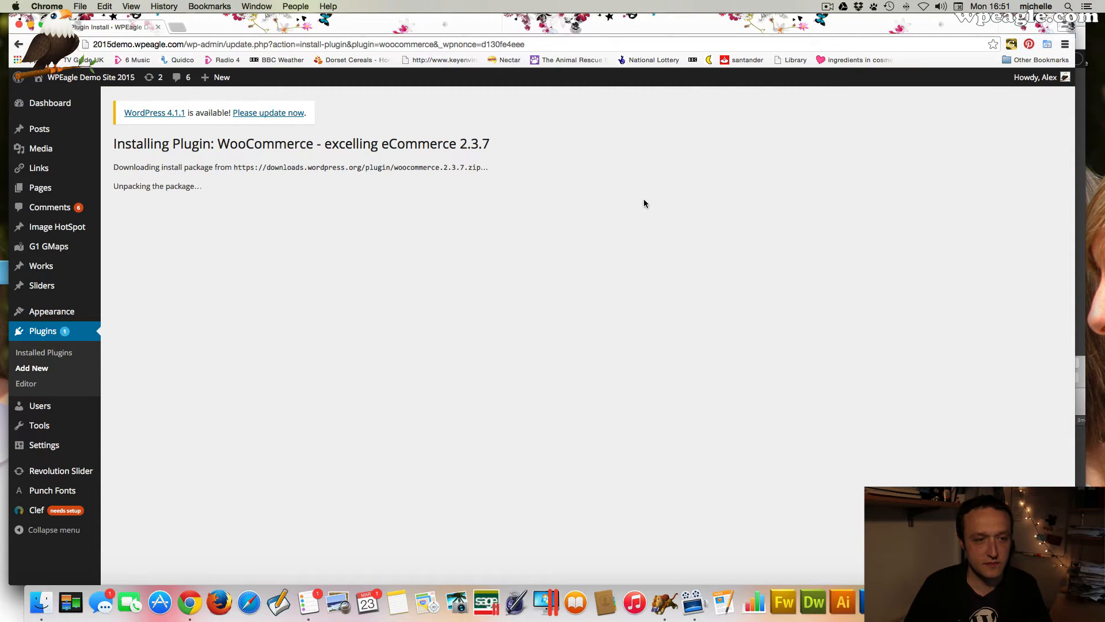
{"action": "mouse_move", "coordinate": [640, 204]}
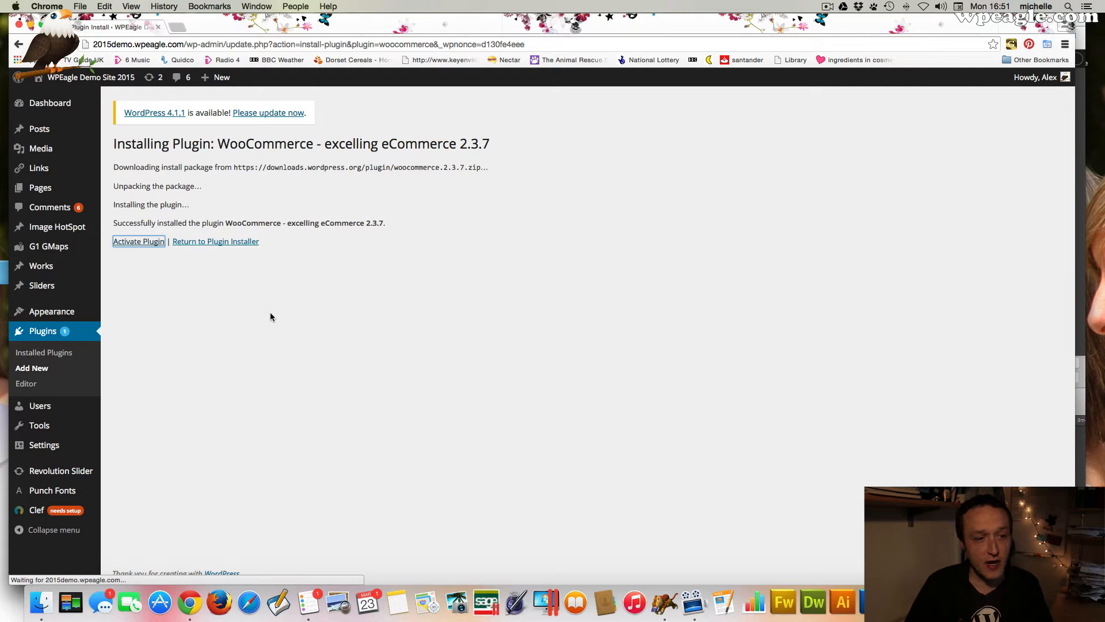
{"action": "left_click", "coordinate": [138, 241]}
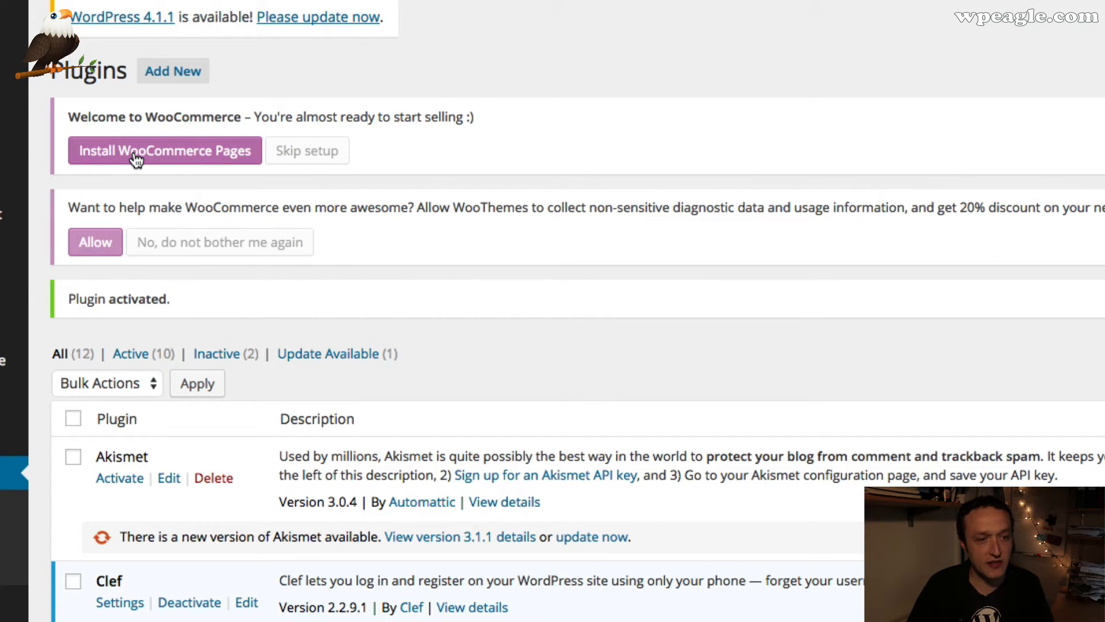
Step: Install the WooCommerce pages, then check the new cart link on the live site
{"action": "left_click", "coordinate": [164, 151]}
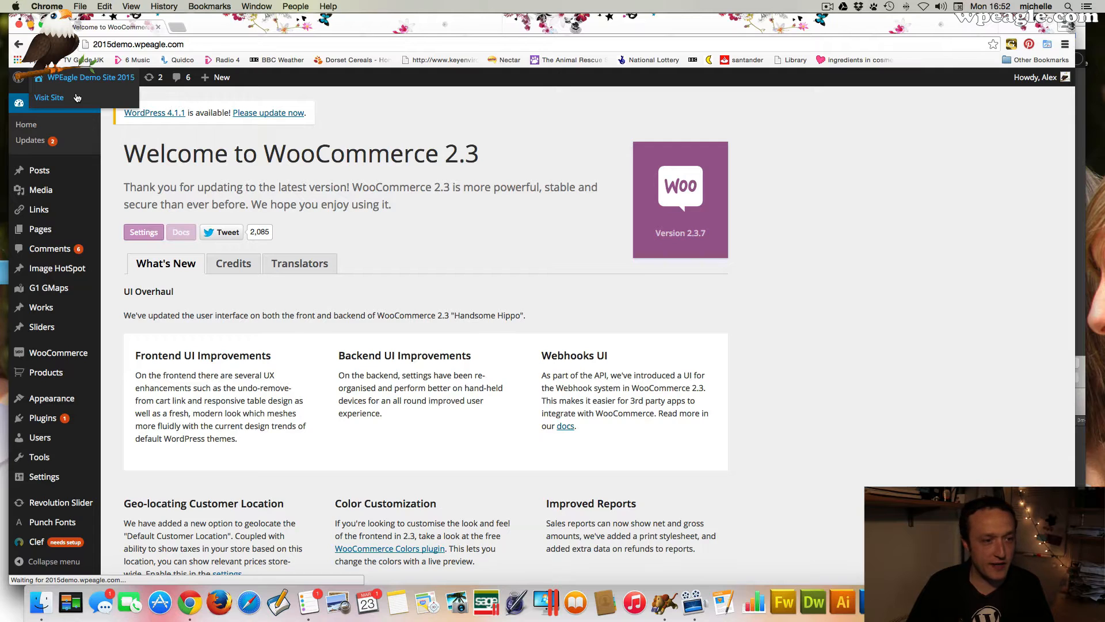
{"action": "left_click", "coordinate": [49, 98]}
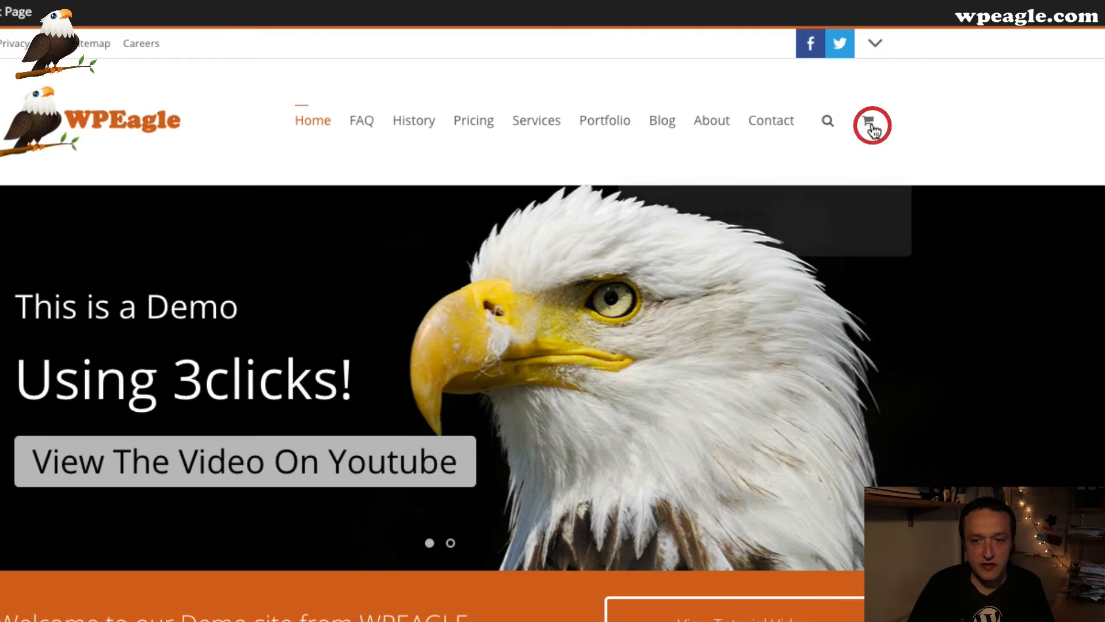
{"action": "left_click", "coordinate": [872, 126]}
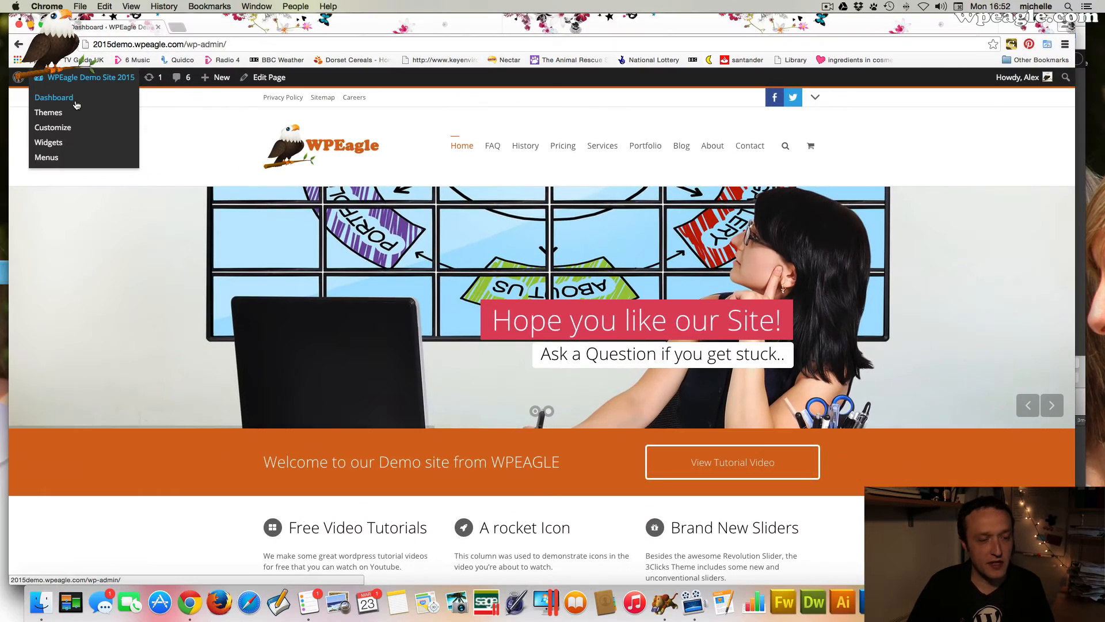
Step: Return to the dashboard and start a new product under Products > Add Product
{"action": "left_click", "coordinate": [53, 98]}
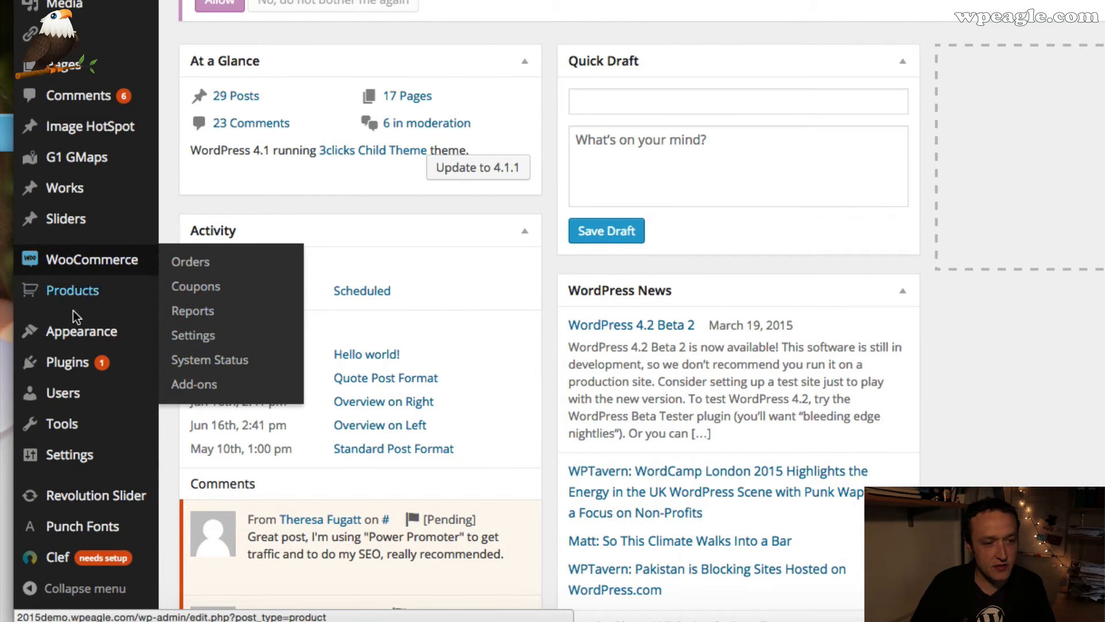
{"action": "mouse_move", "coordinate": [73, 290]}
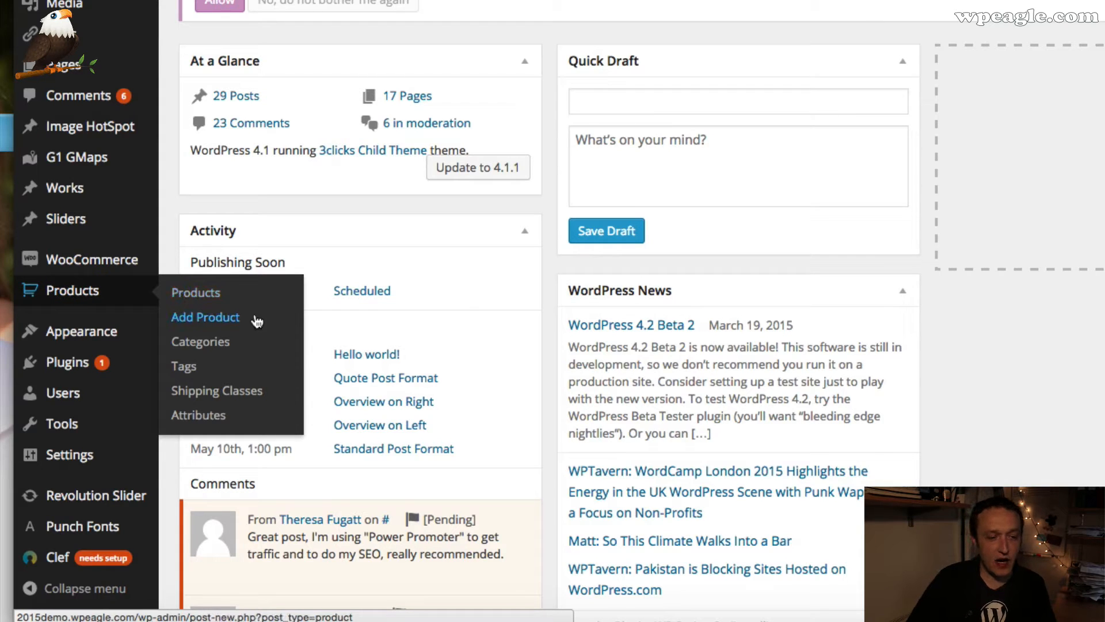
{"action": "left_click", "coordinate": [205, 317]}
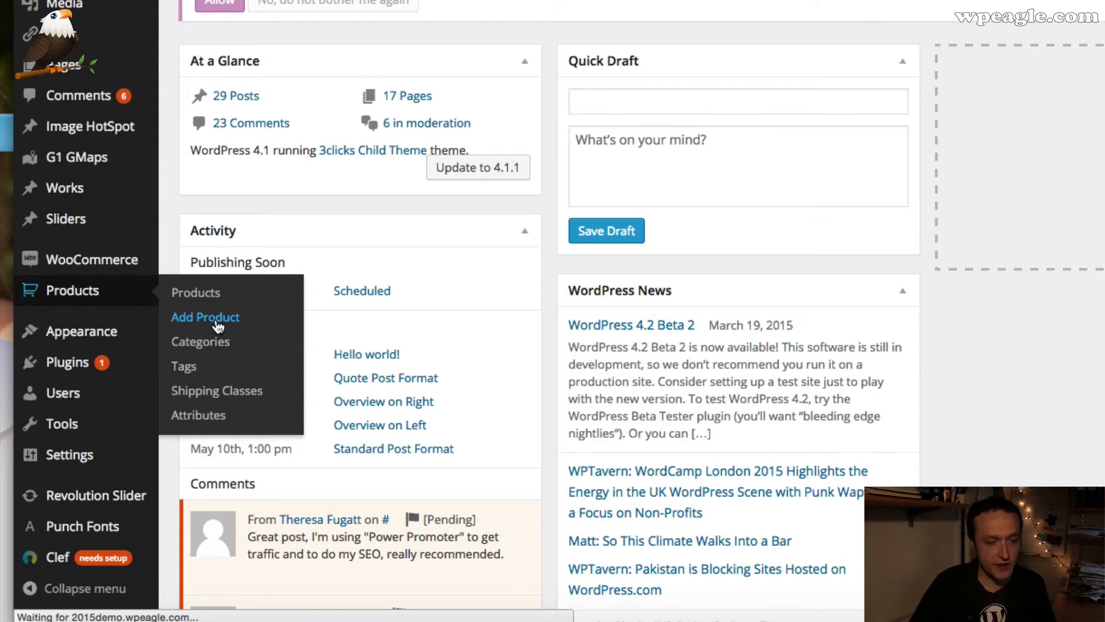
{"action": "left_click", "coordinate": [205, 317]}
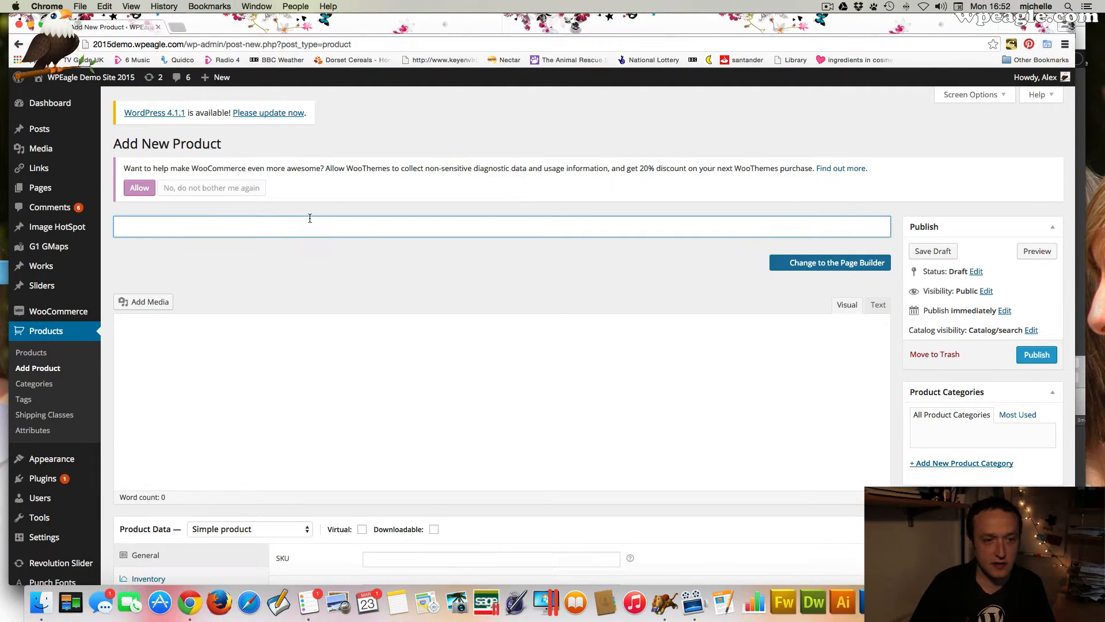
Step: Title the product 'Breaking Bad T-shirt' and start a description about a great Breaking Bad T-shirt
{"action": "type", "text": "Breaking"}
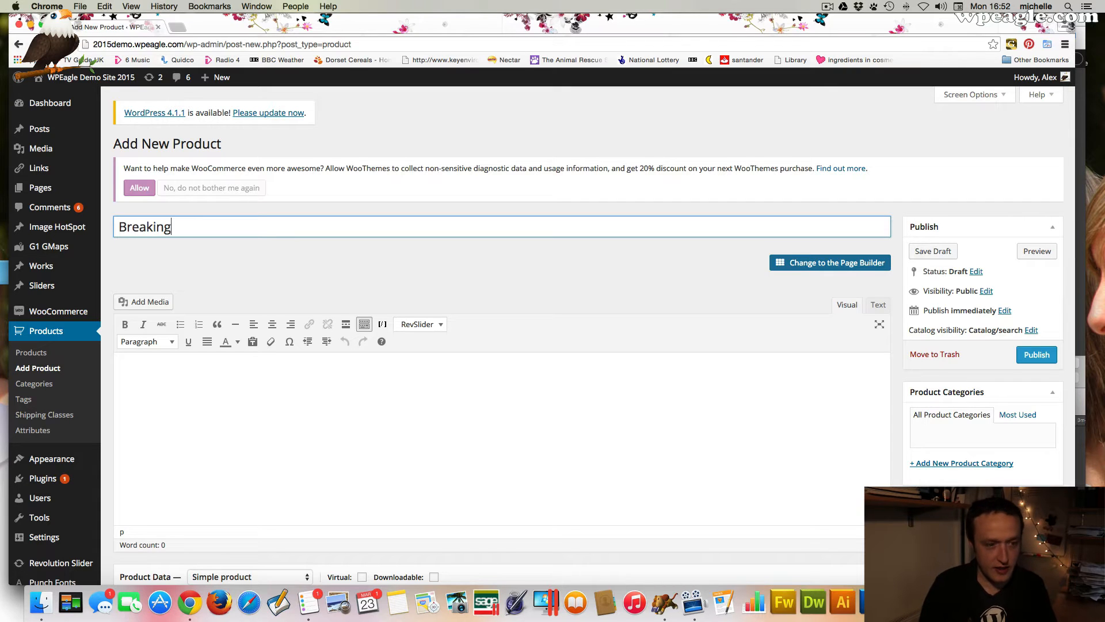
{"action": "type", "text": "Bad T-shirt"}
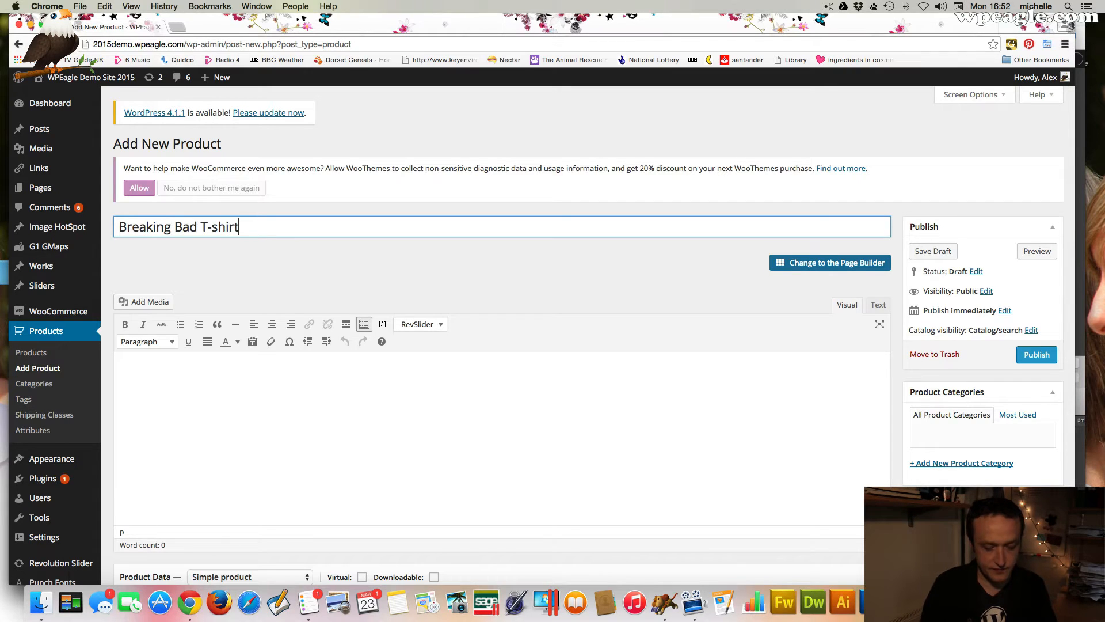
{"action": "scroll", "scroll_direction": "down", "scroll_amount": 3}
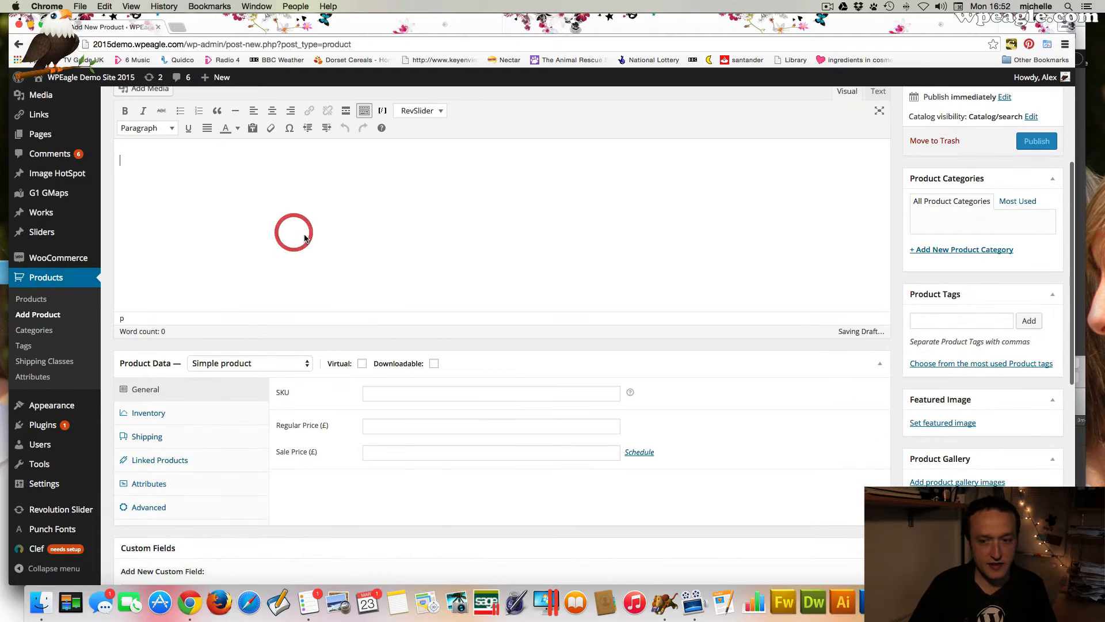
{"action": "type", "text": "A great T-sh"}
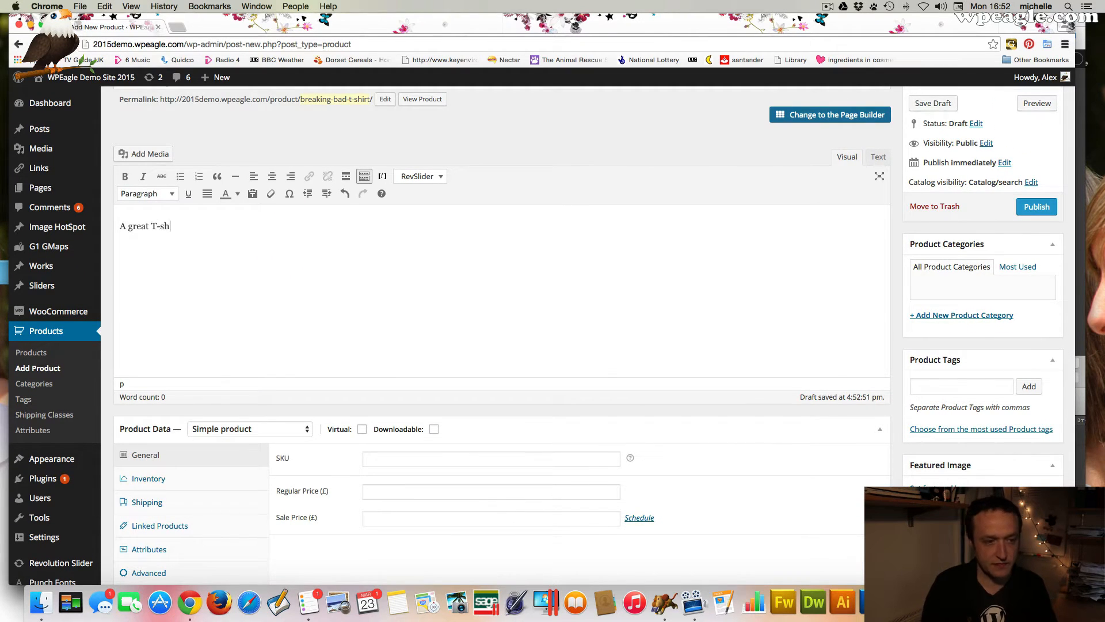
{"action": "type", "text": "irt in"}
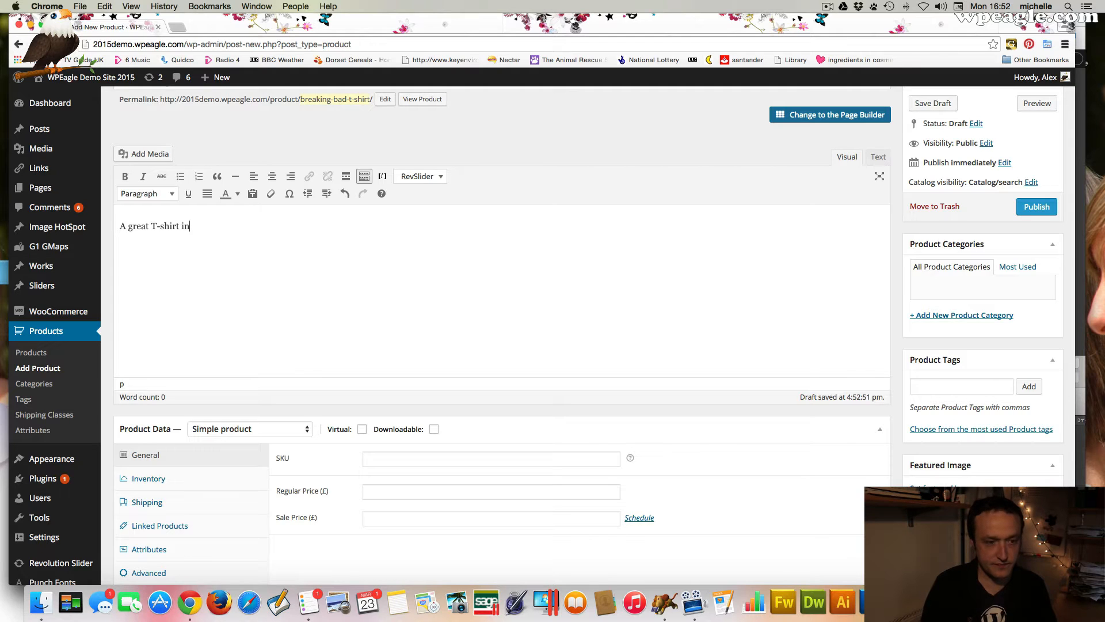
{"action": "type", "text": "from Breaking"}
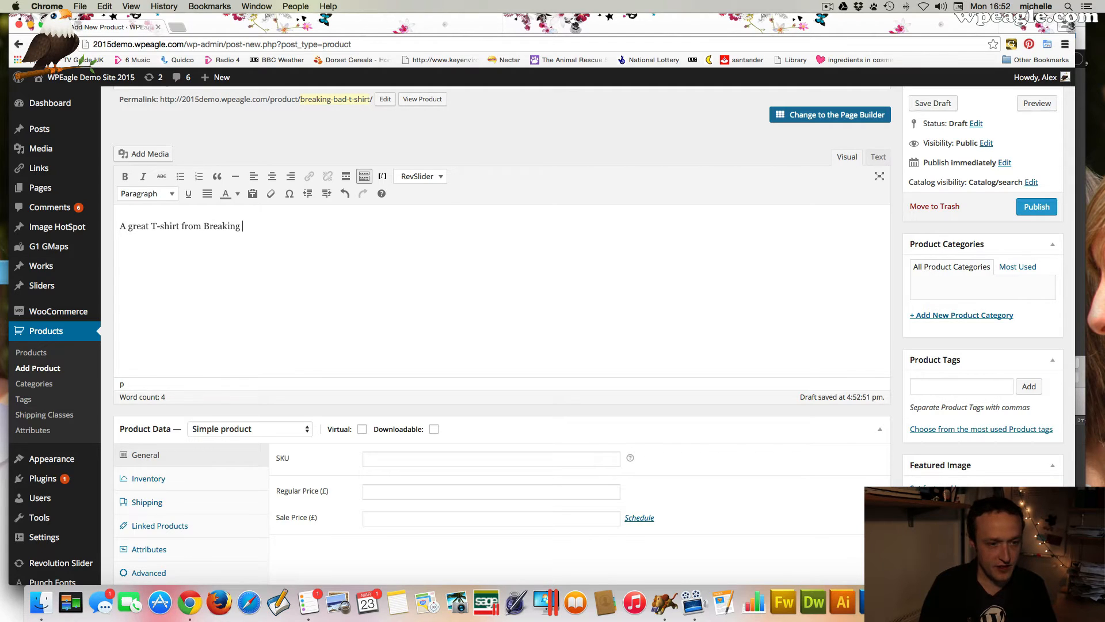
{"action": "scroll", "scroll_direction": "down", "scroll_amount": 3}
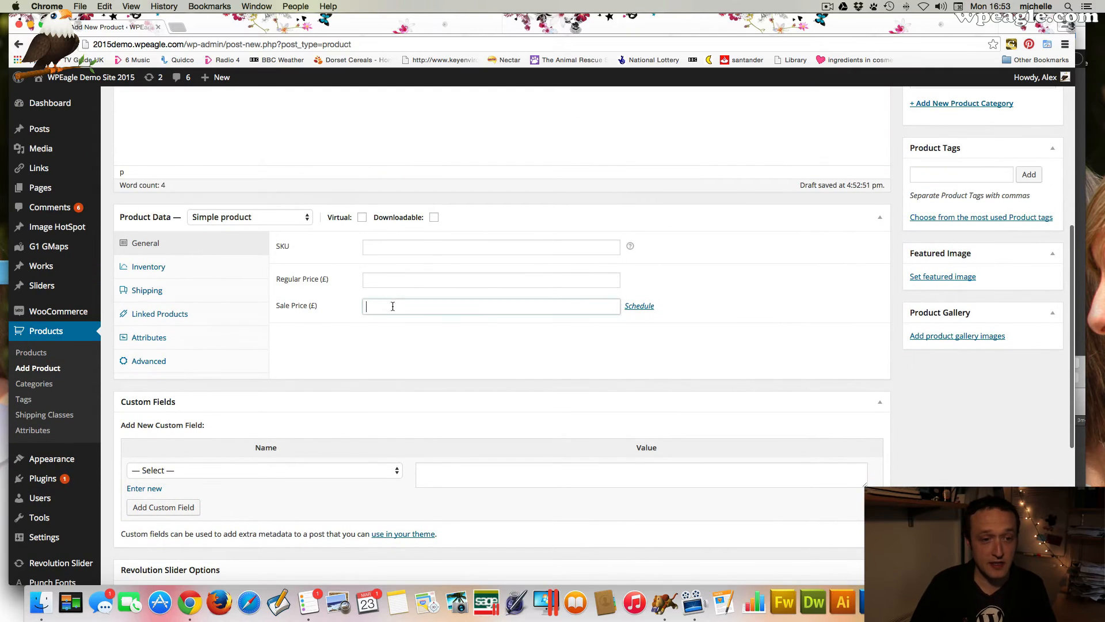
Step: Set the product's regular price to £10 and sale price to £5
{"action": "type", "text": "10.00"}
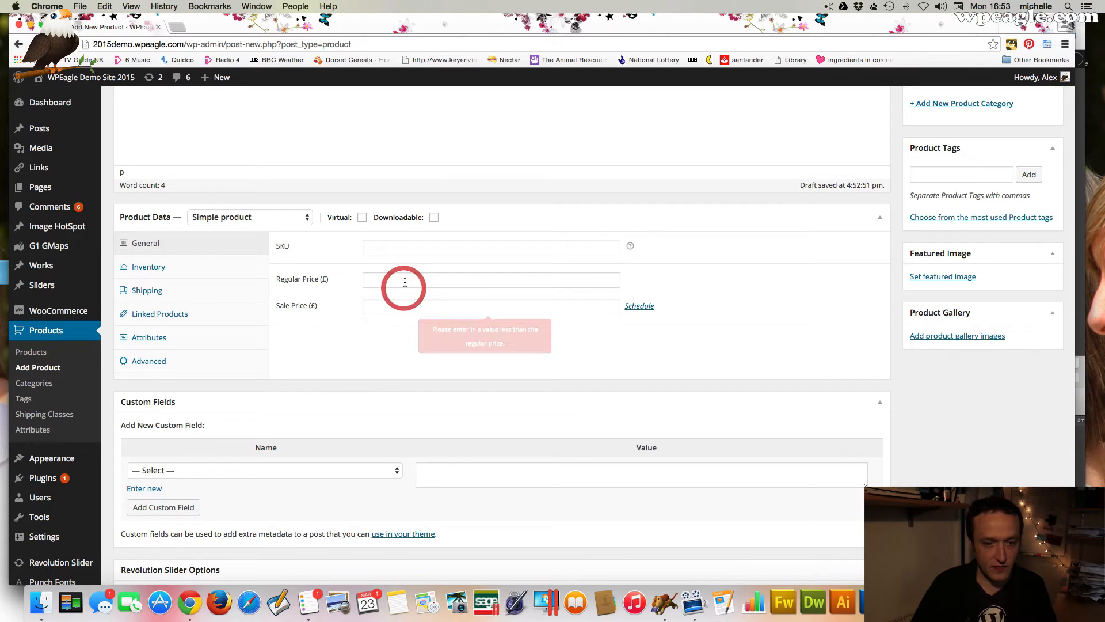
{"action": "type", "text": "10"}
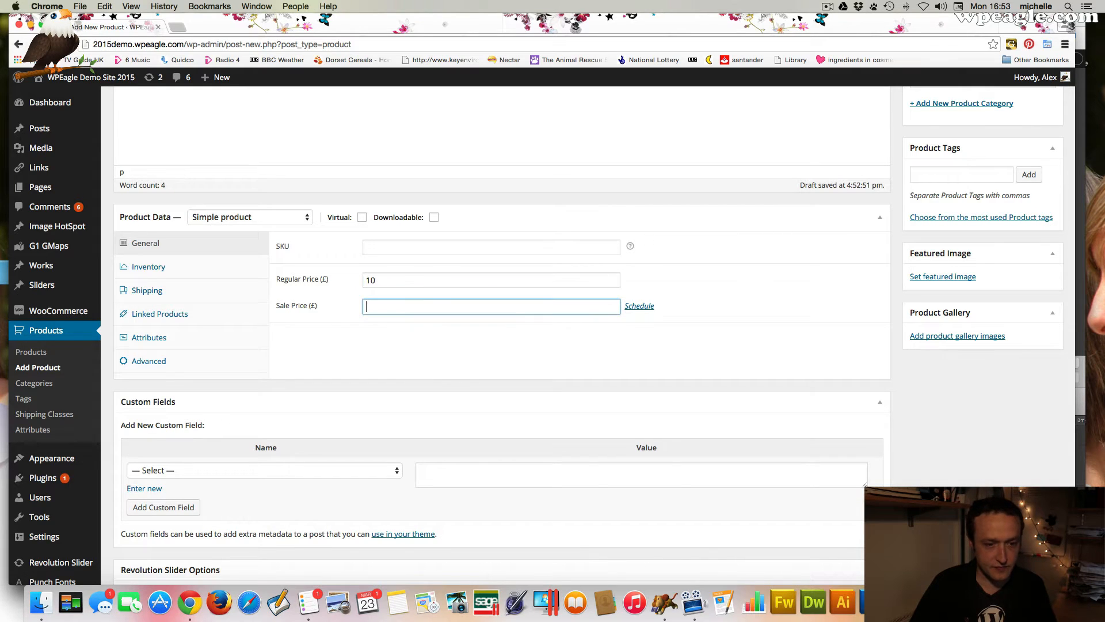
{"action": "type", "text": "5"}
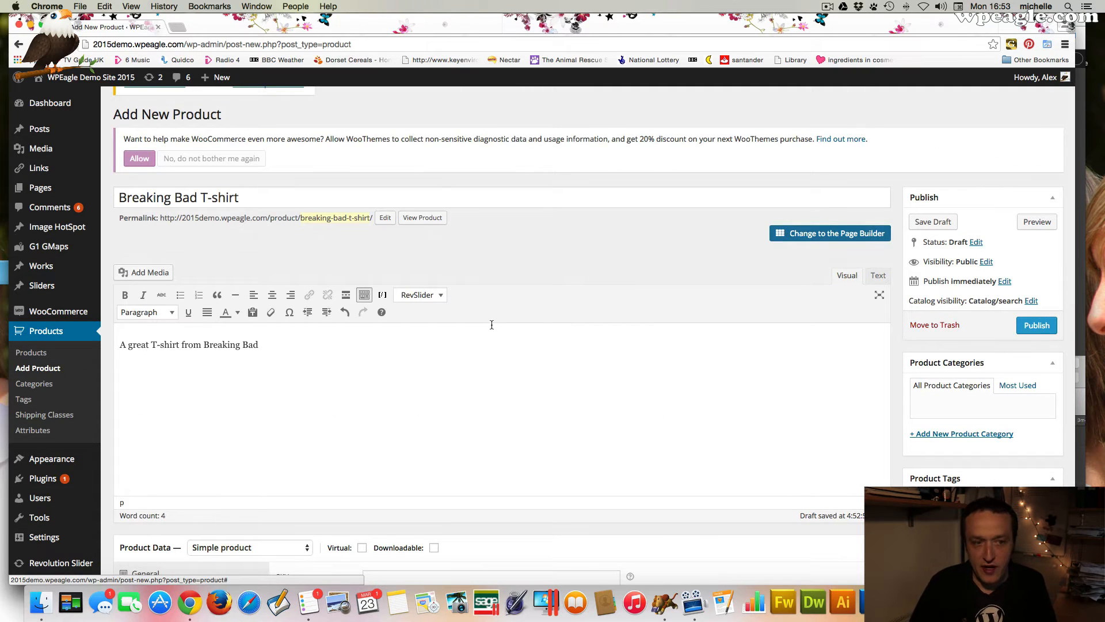
Step: Add the short description 'This is a short description'
{"action": "scroll", "scroll_direction": "down", "scroll_amount": 3}
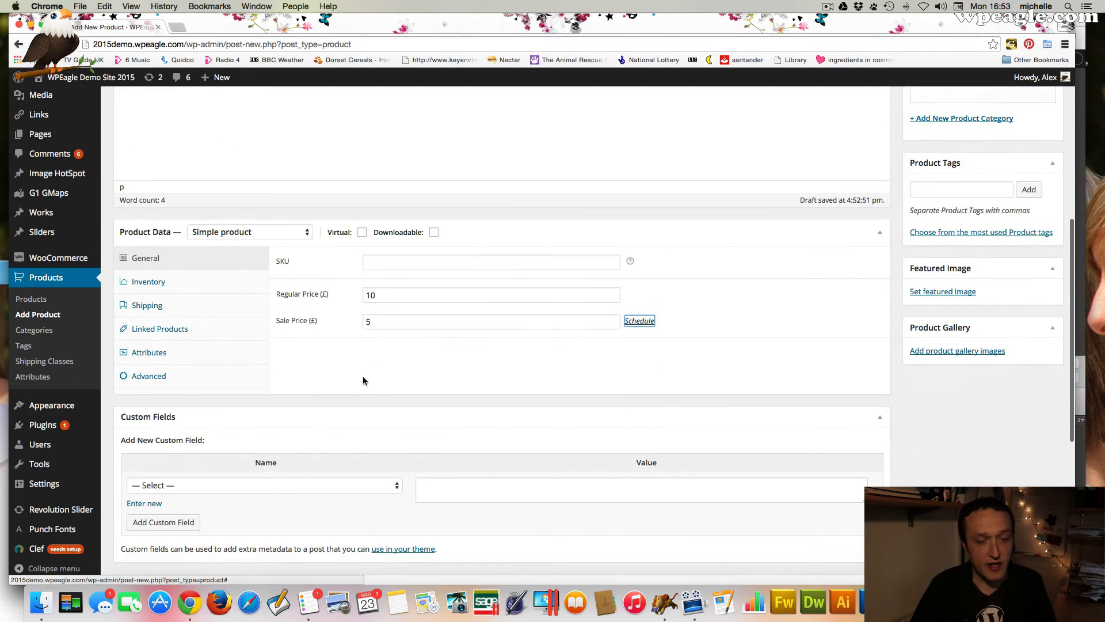
{"action": "scroll", "scroll_direction": "down", "scroll_amount": 3}
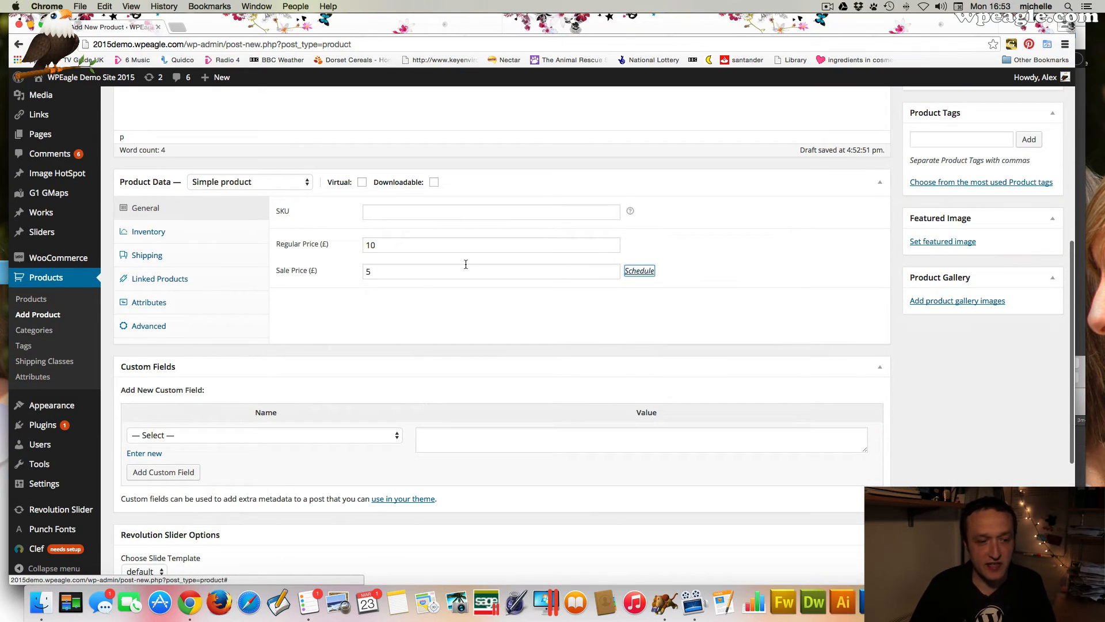
{"action": "scroll", "scroll_direction": "down", "scroll_amount": 3}
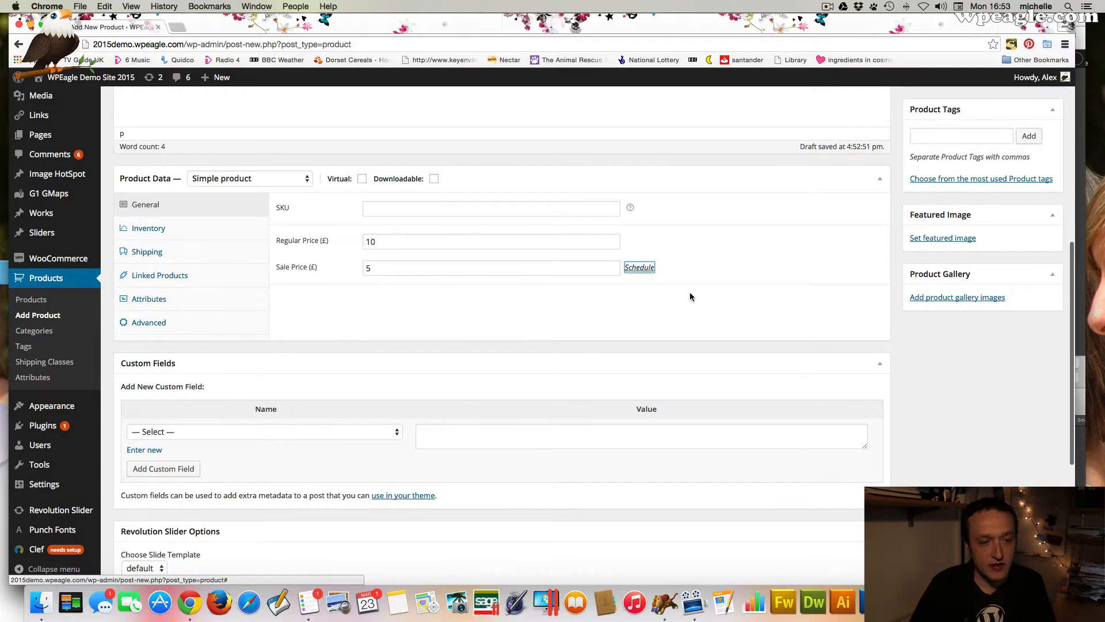
{"action": "scroll", "scroll_direction": "down", "scroll_amount": 3}
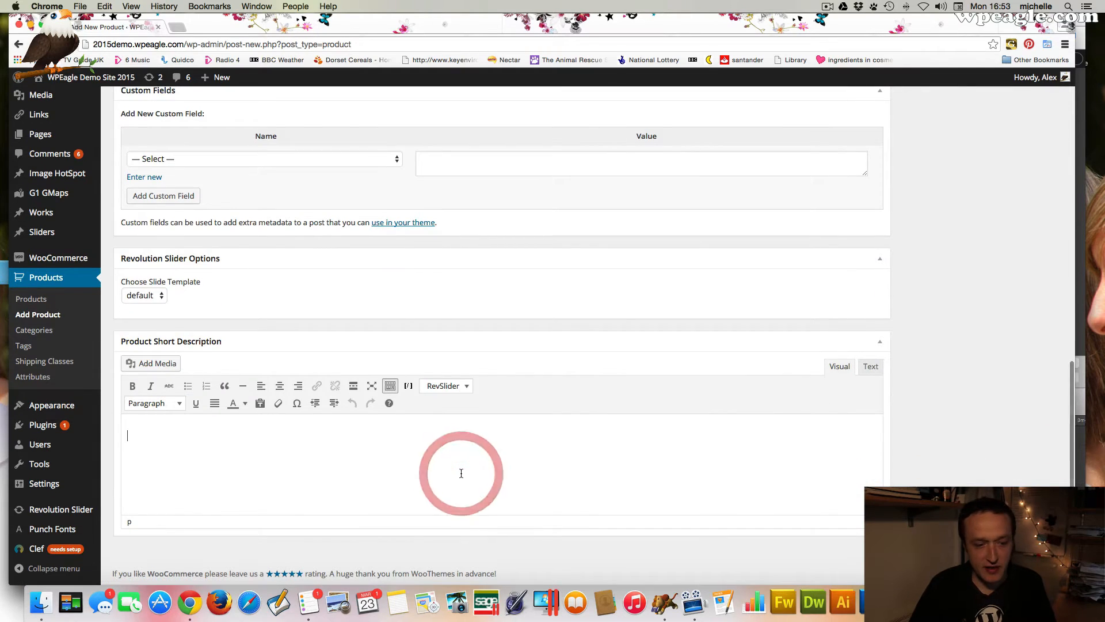
{"action": "type", "text": "This"}
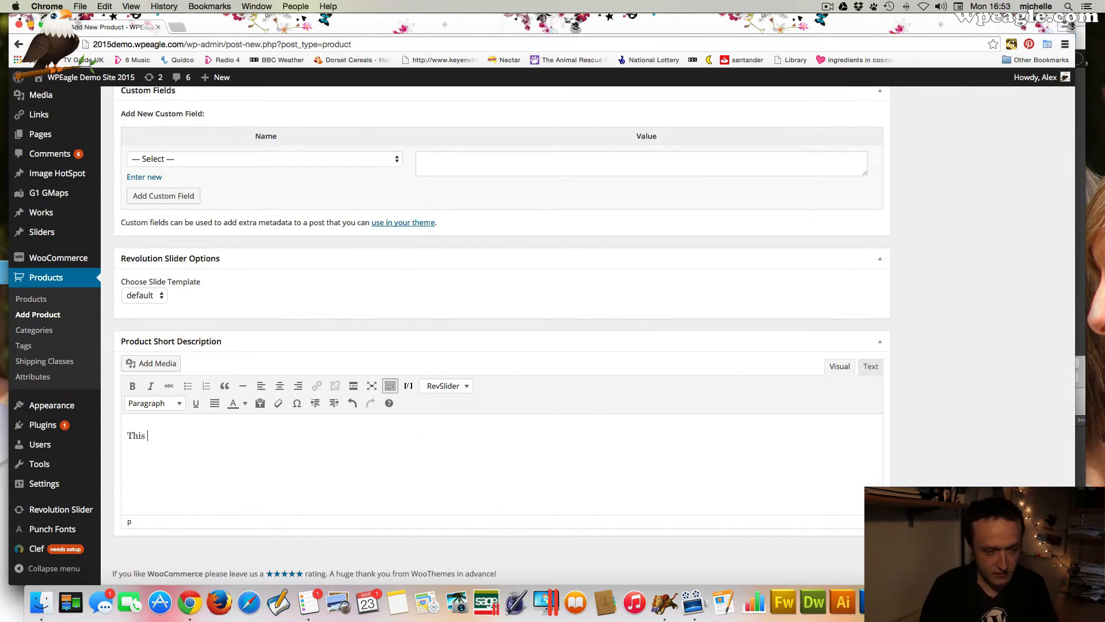
{"action": "type", "text": "is a short descr"}
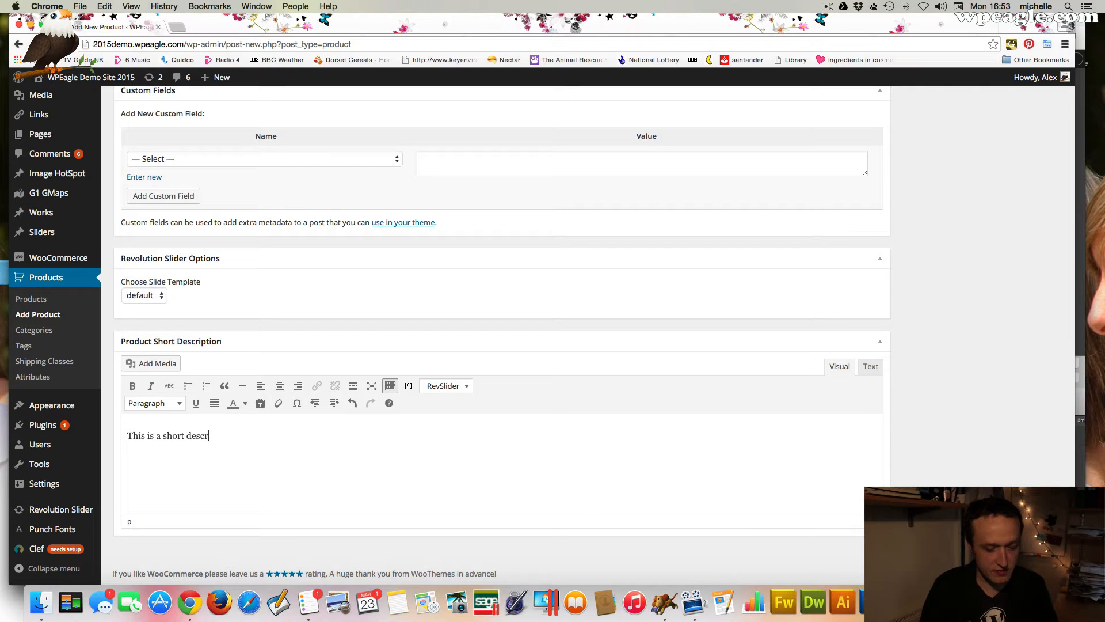
{"action": "type", "text": "iption"}
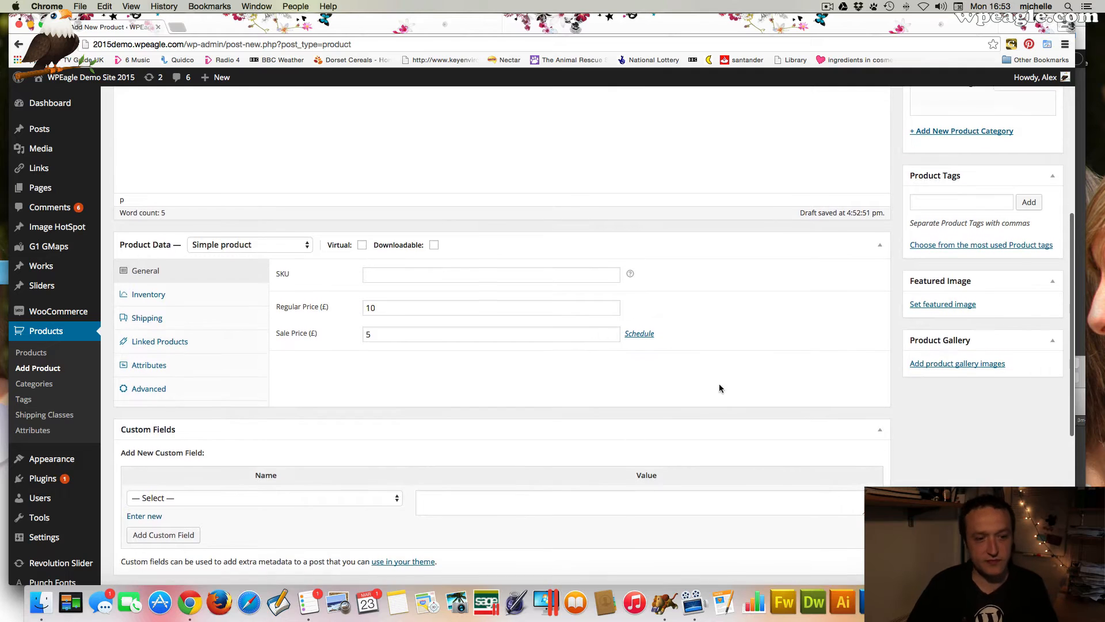
Step: Upload the breaking bad tee image as the featured image and publish the T-shirt
{"action": "left_click", "coordinate": [943, 304]}
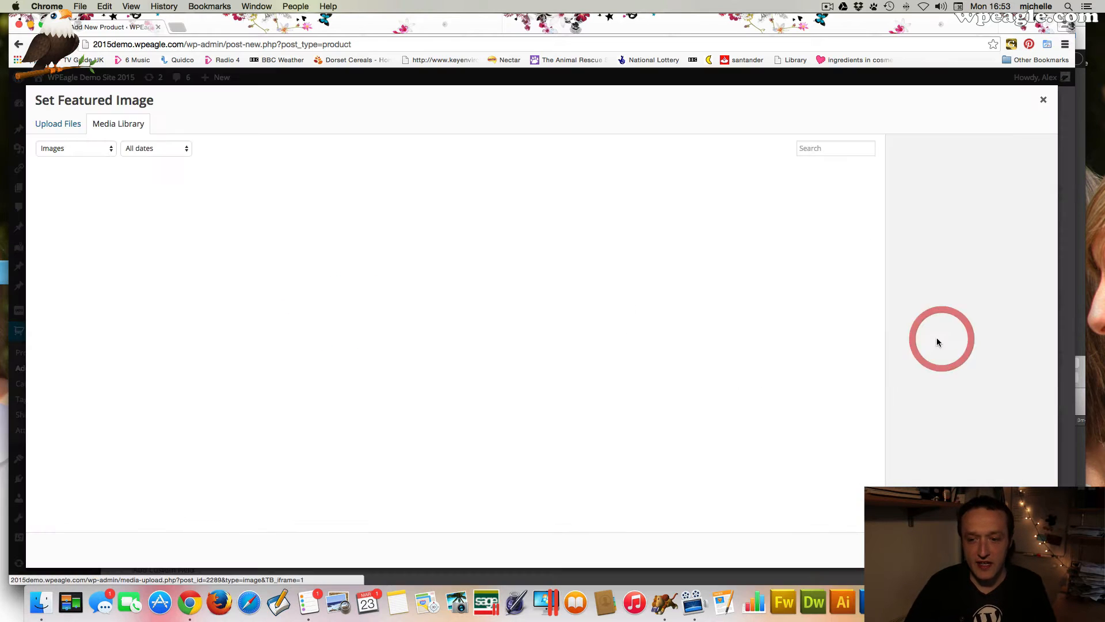
{"action": "left_click", "coordinate": [58, 123]}
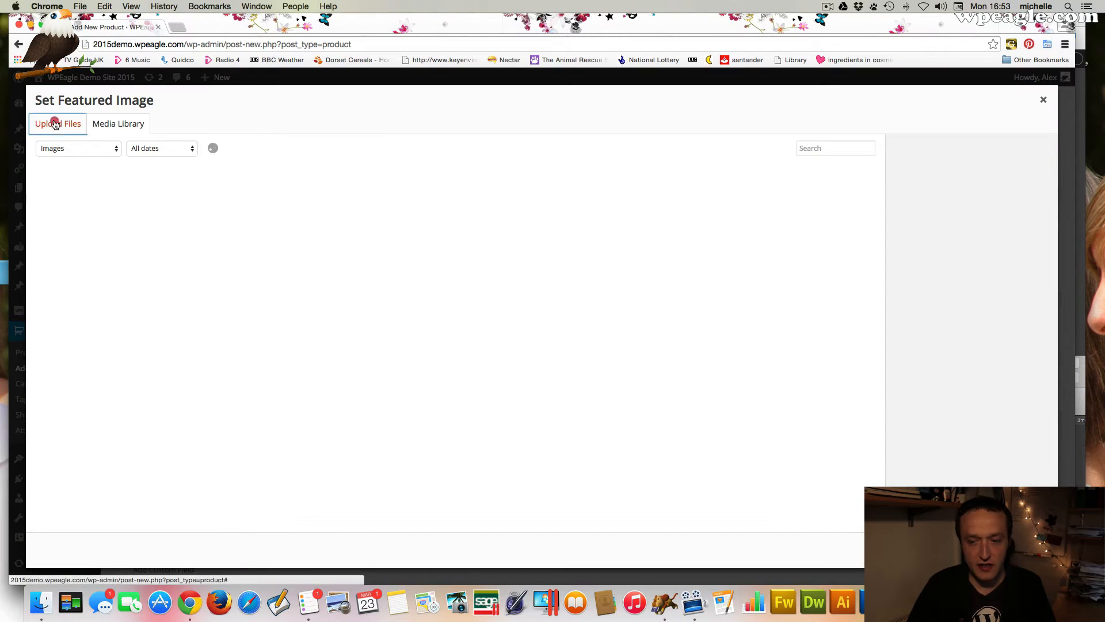
{"action": "left_click", "coordinate": [58, 123]}
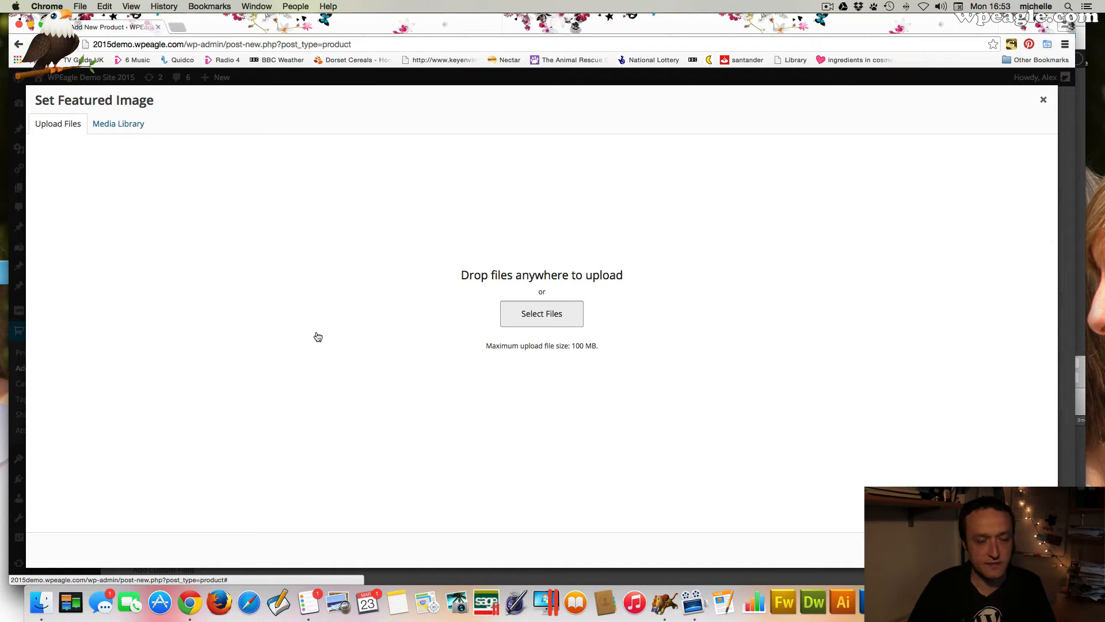
{"action": "left_click", "coordinate": [542, 313]}
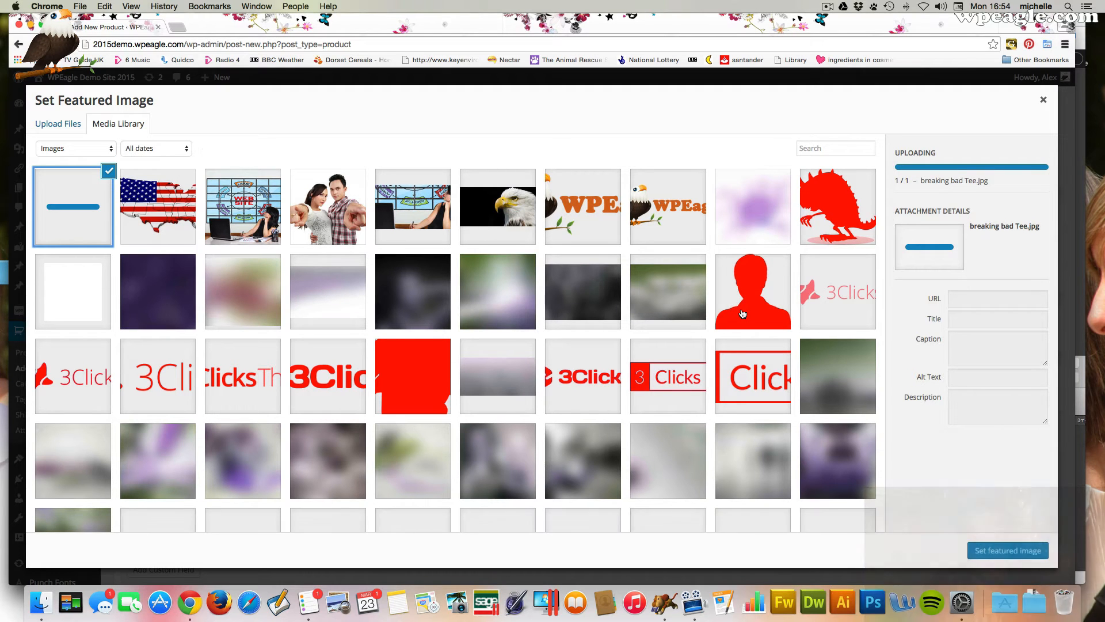
{"action": "left_click", "coordinate": [1043, 99]}
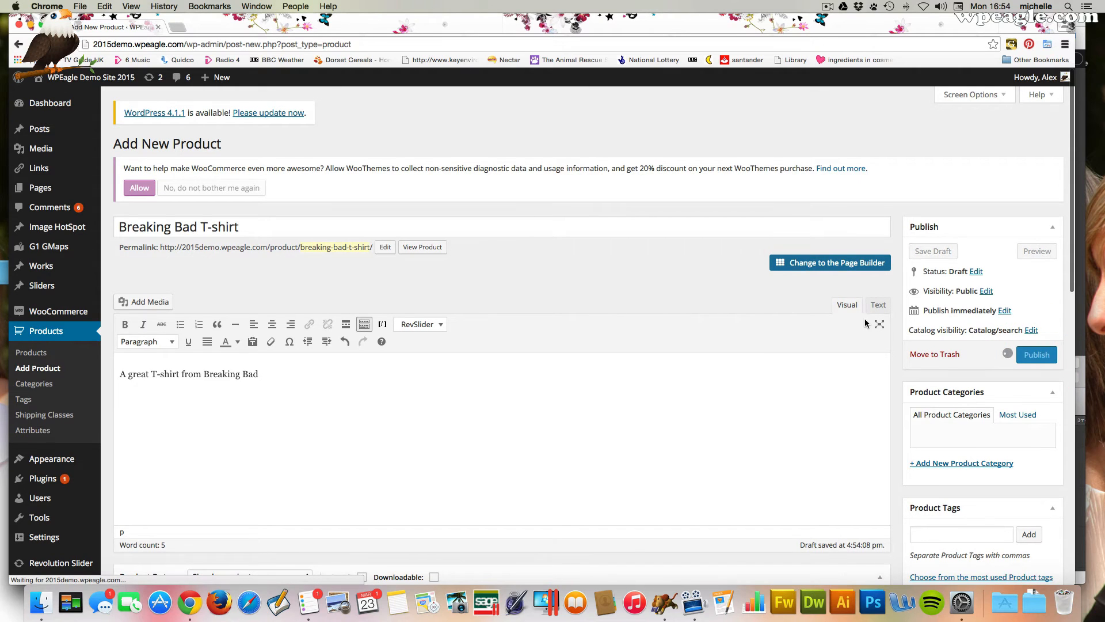
{"action": "left_click", "coordinate": [1036, 354]}
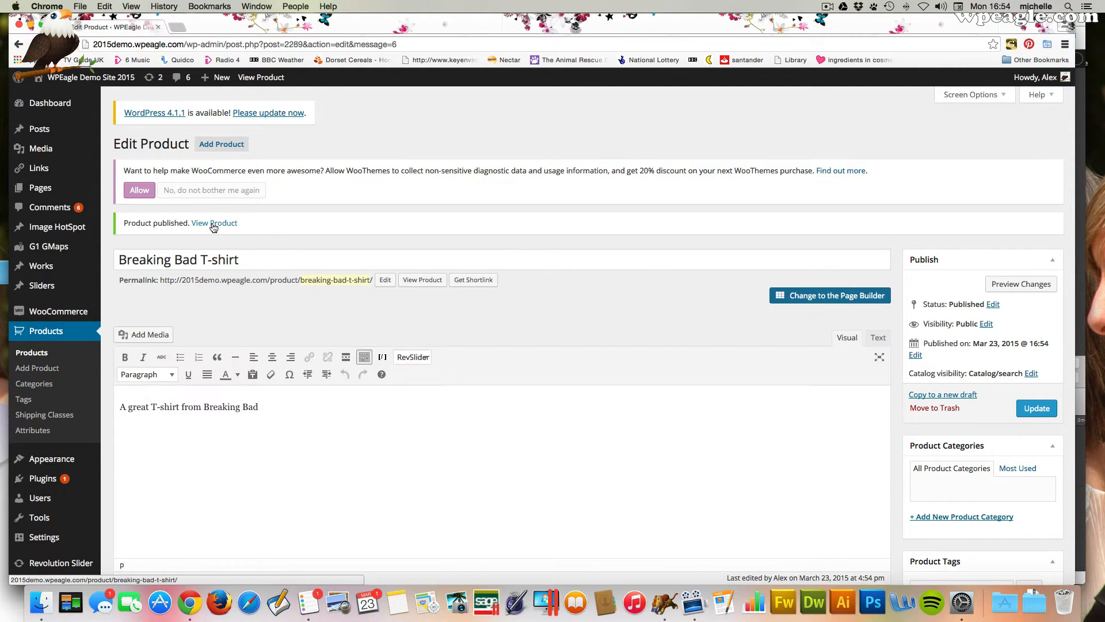
Step: View the published product page and scroll through its image, £5 price and descriptions
{"action": "left_click", "coordinate": [214, 223]}
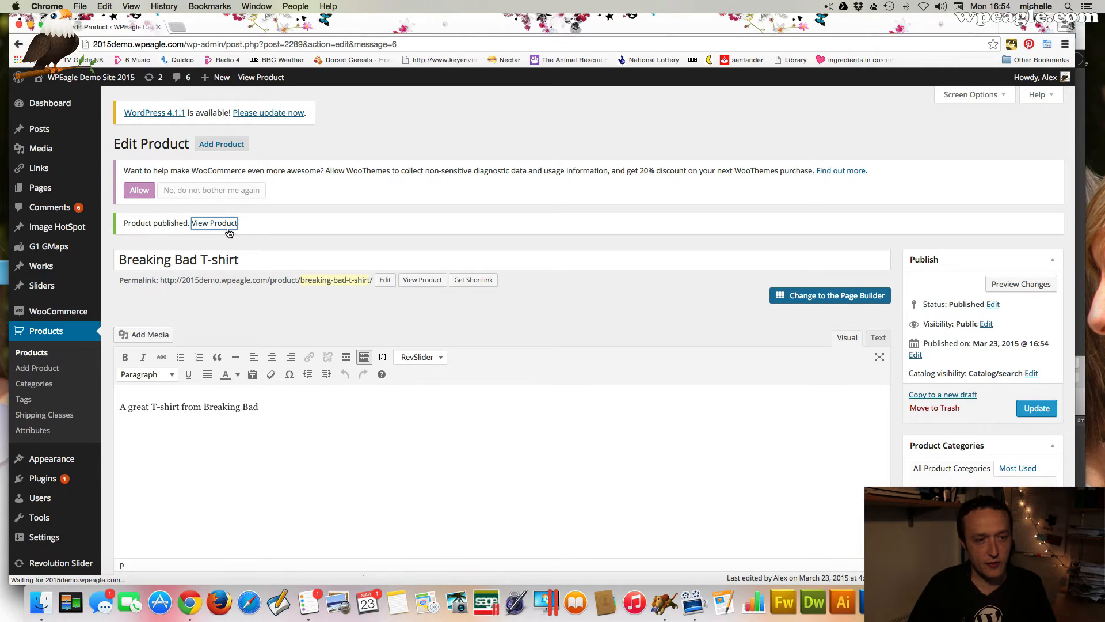
{"action": "left_click", "coordinate": [214, 222]}
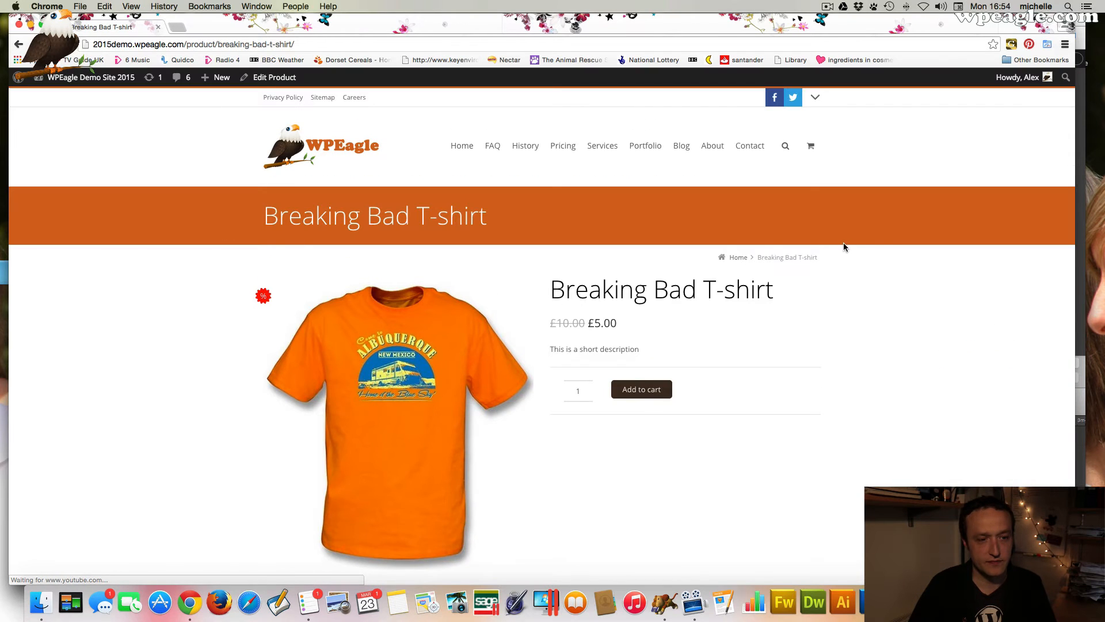
{"action": "scroll", "scroll_direction": "down", "scroll_amount": 3}
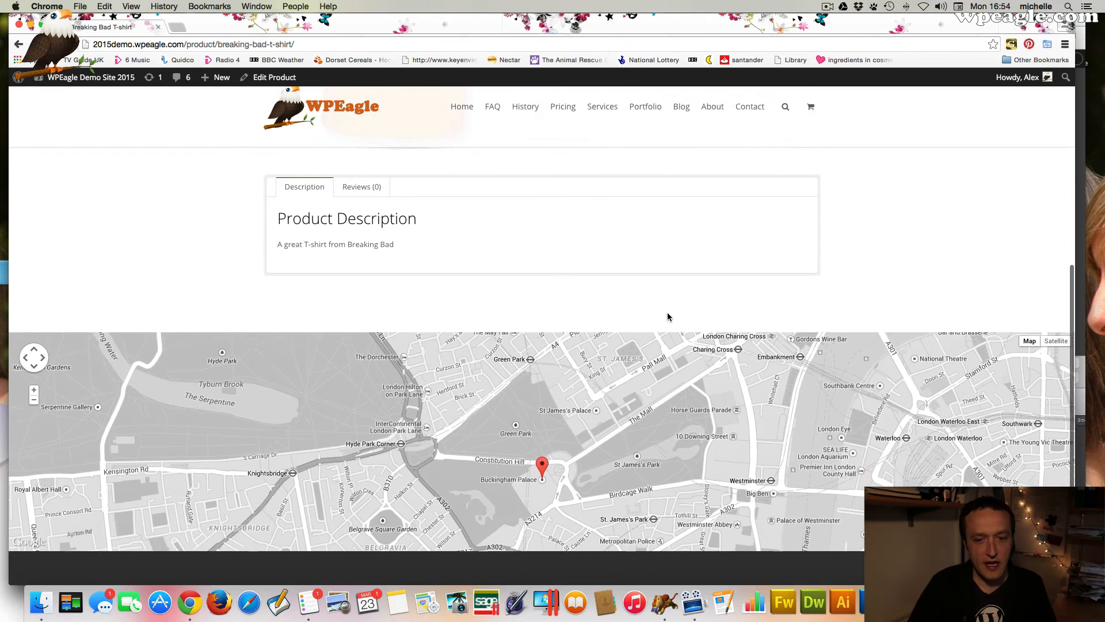
{"action": "scroll", "scroll_direction": "up", "scroll_amount": 3}
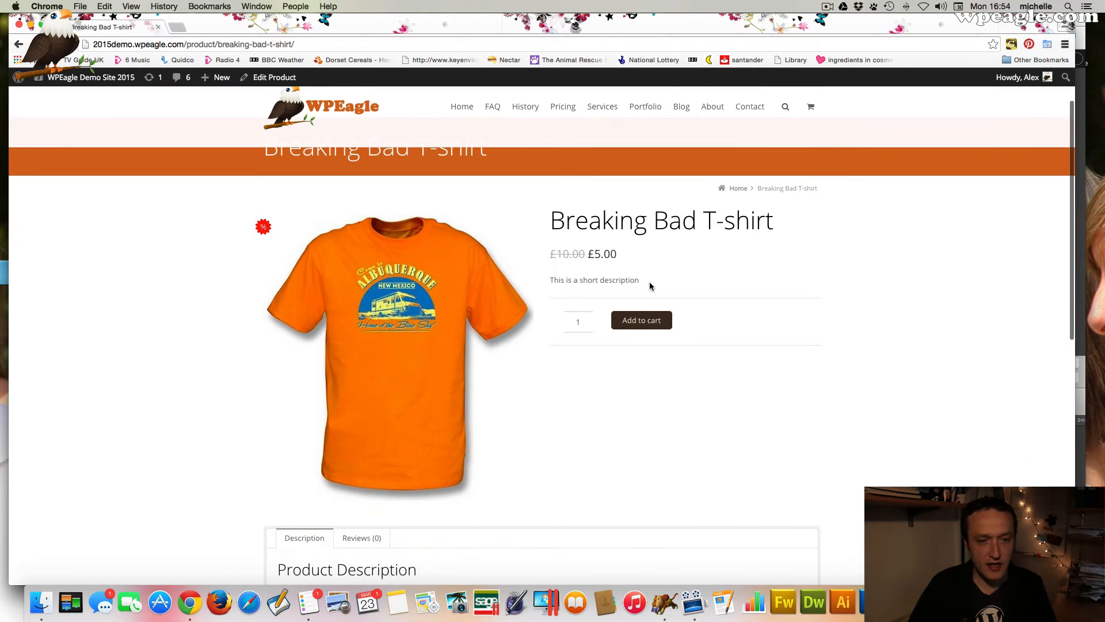
{"action": "scroll", "scroll_direction": "down", "scroll_amount": 3}
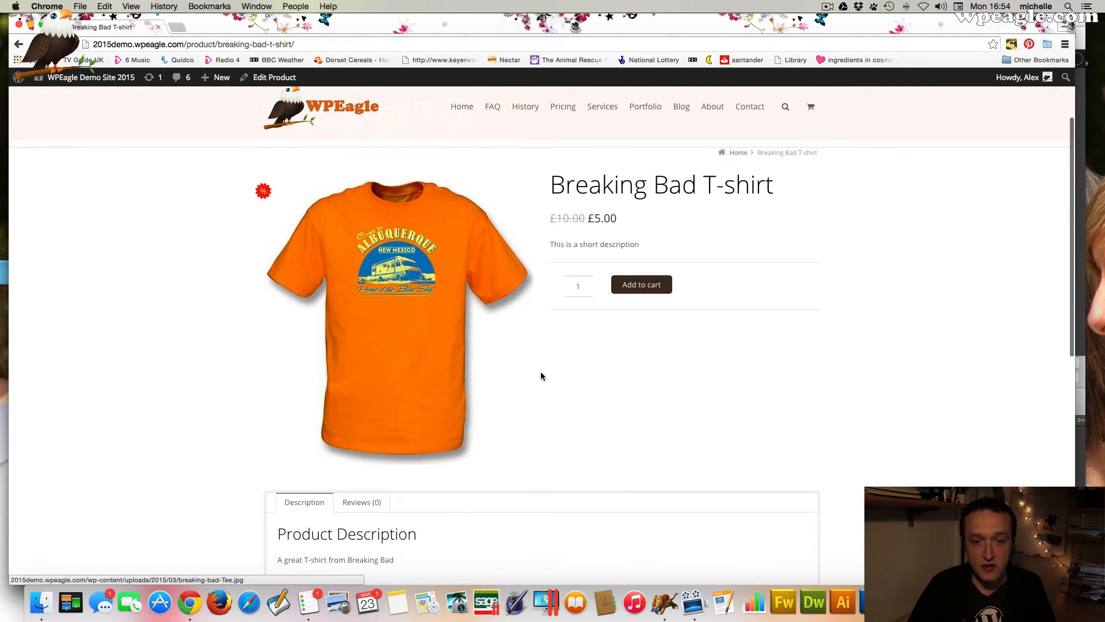
{"action": "scroll", "scroll_direction": "down", "scroll_amount": 3}
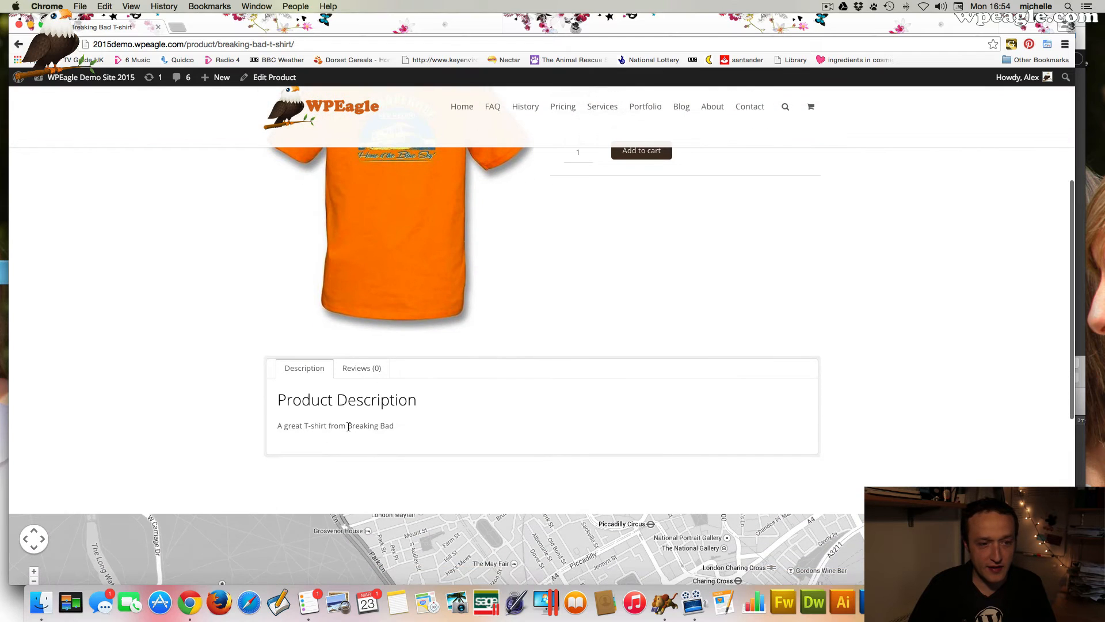
Step: Add the T-shirt to the cart, view the cart, and proceed to the £5 checkout
{"action": "left_click", "coordinate": [640, 389]}
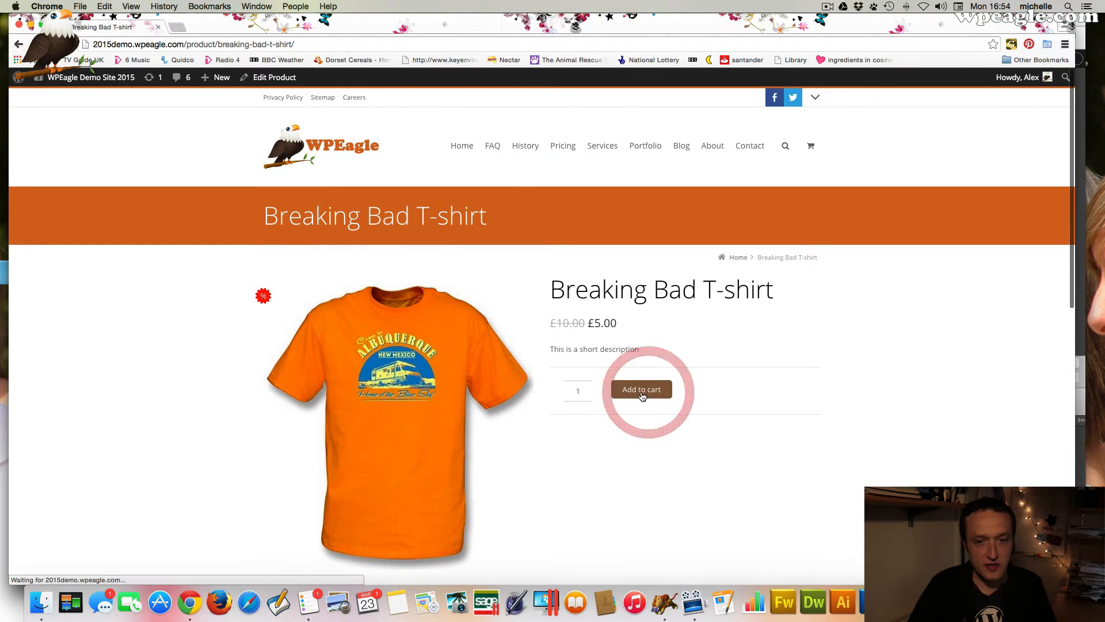
{"action": "left_click", "coordinate": [640, 390]}
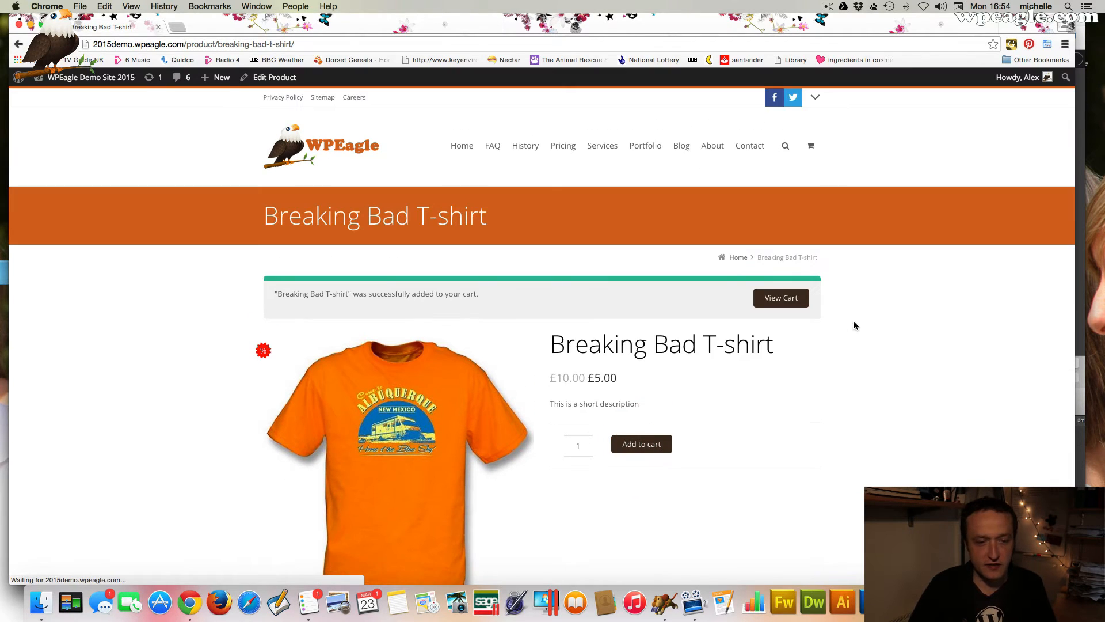
{"action": "left_click", "coordinate": [781, 297]}
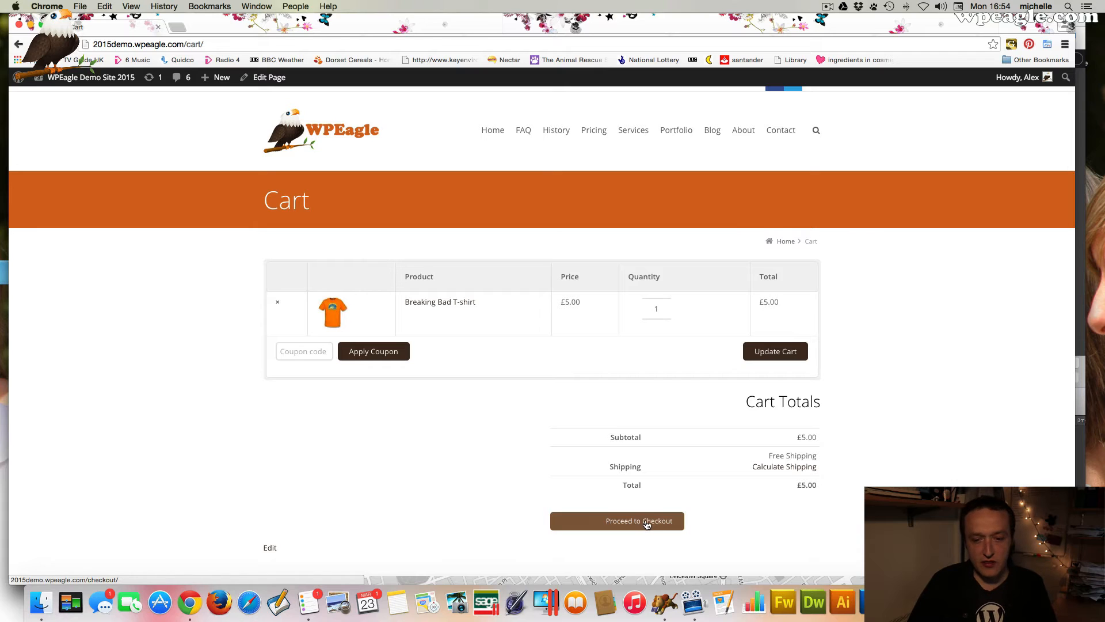
{"action": "left_click", "coordinate": [617, 521]}
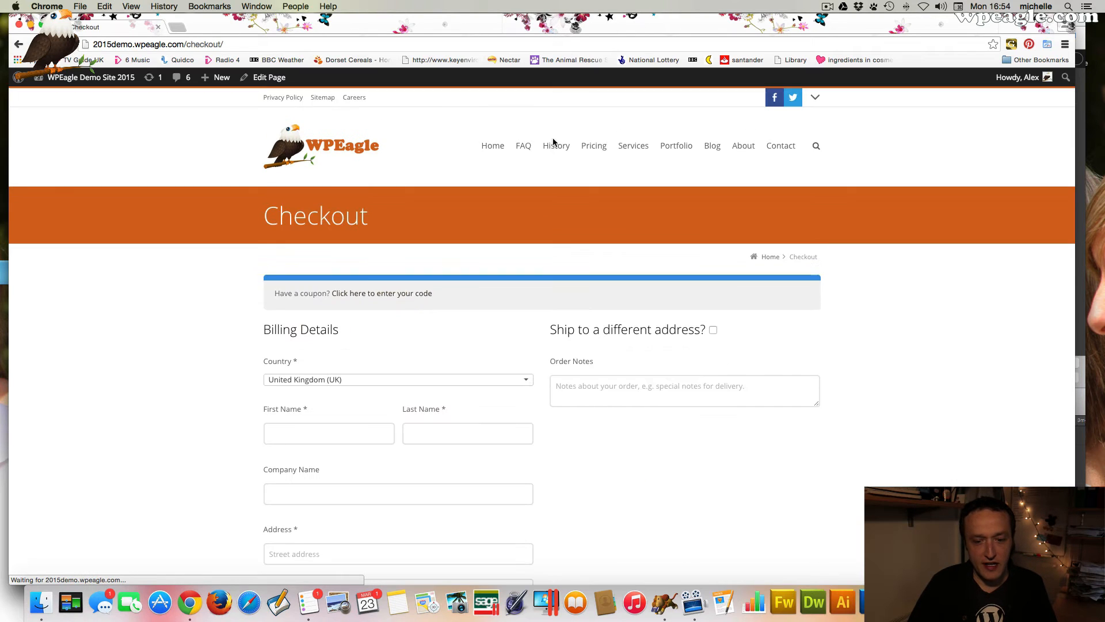
{"action": "scroll", "scroll_direction": "down", "scroll_amount": 3}
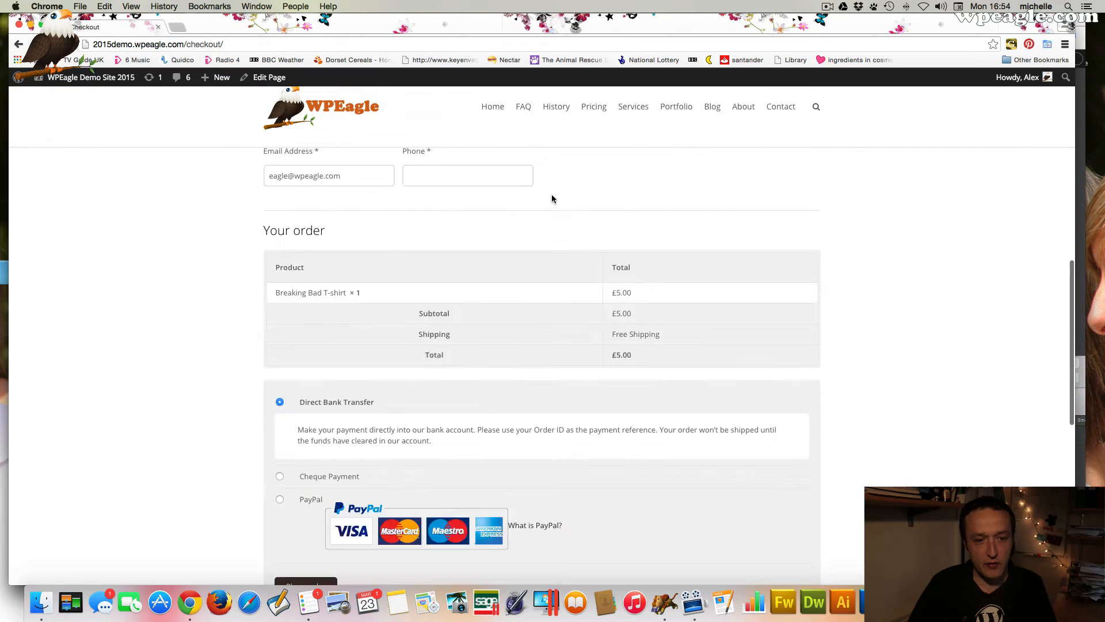
{"action": "scroll", "scroll_direction": "up", "scroll_amount": 3}
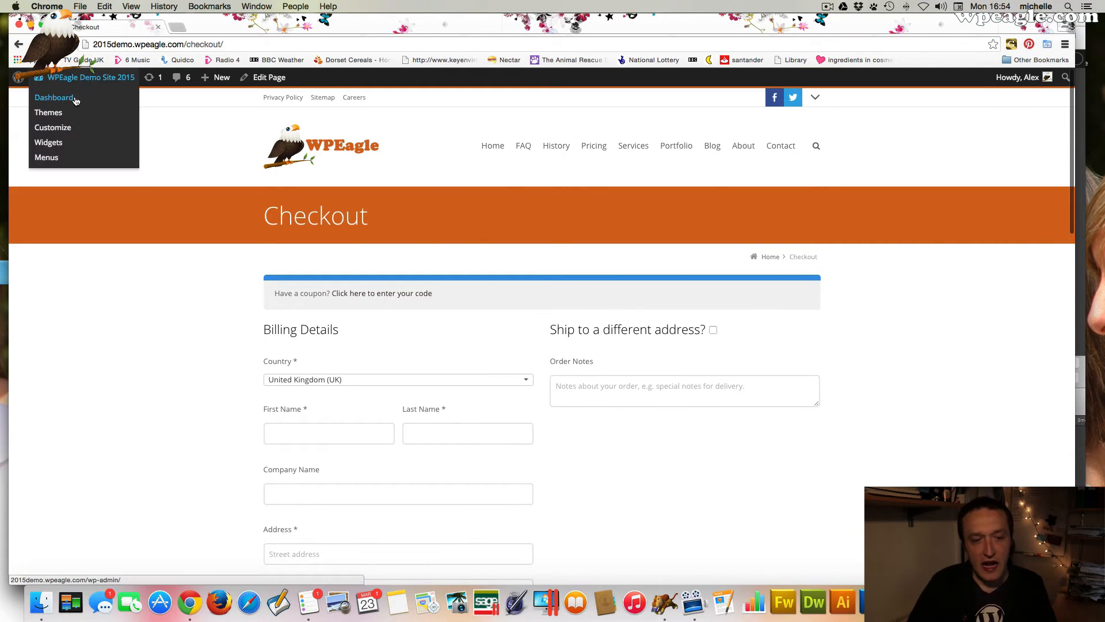
Step: Load the Main Menu (Primary Navigation) in the menu editor, add Shop after Home, and save
{"action": "left_click", "coordinate": [54, 98]}
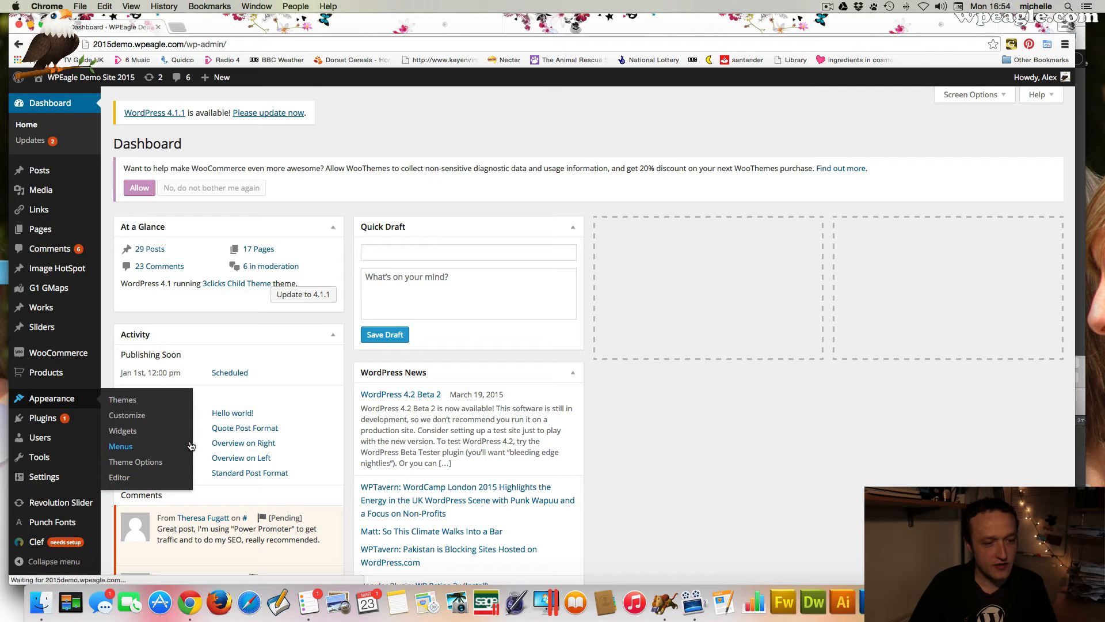
{"action": "left_click", "coordinate": [120, 446]}
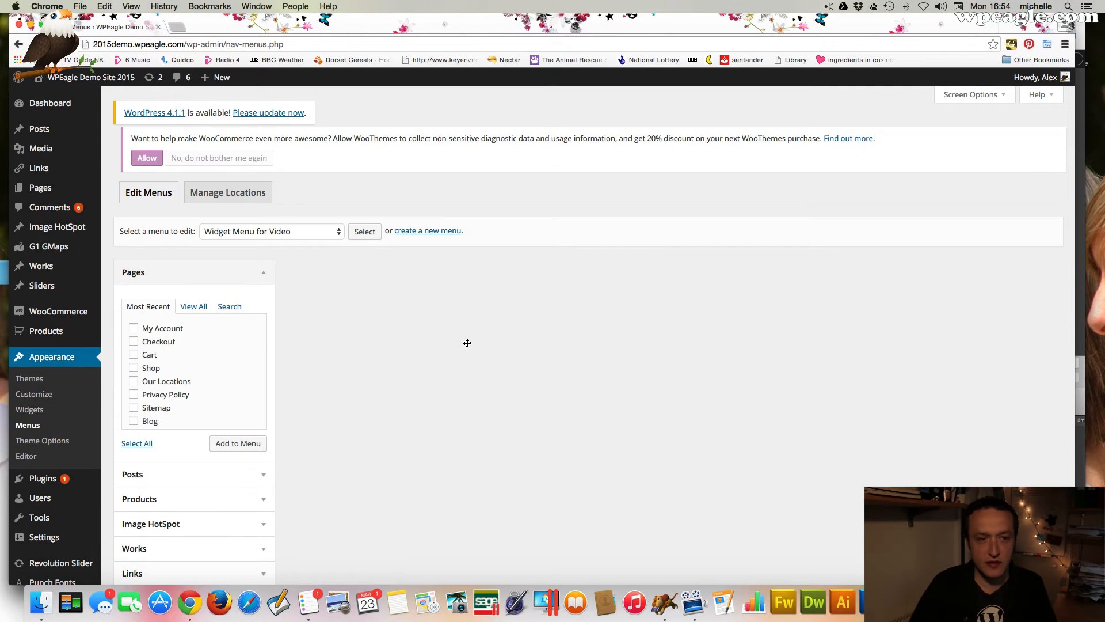
{"action": "left_click", "coordinate": [365, 231]}
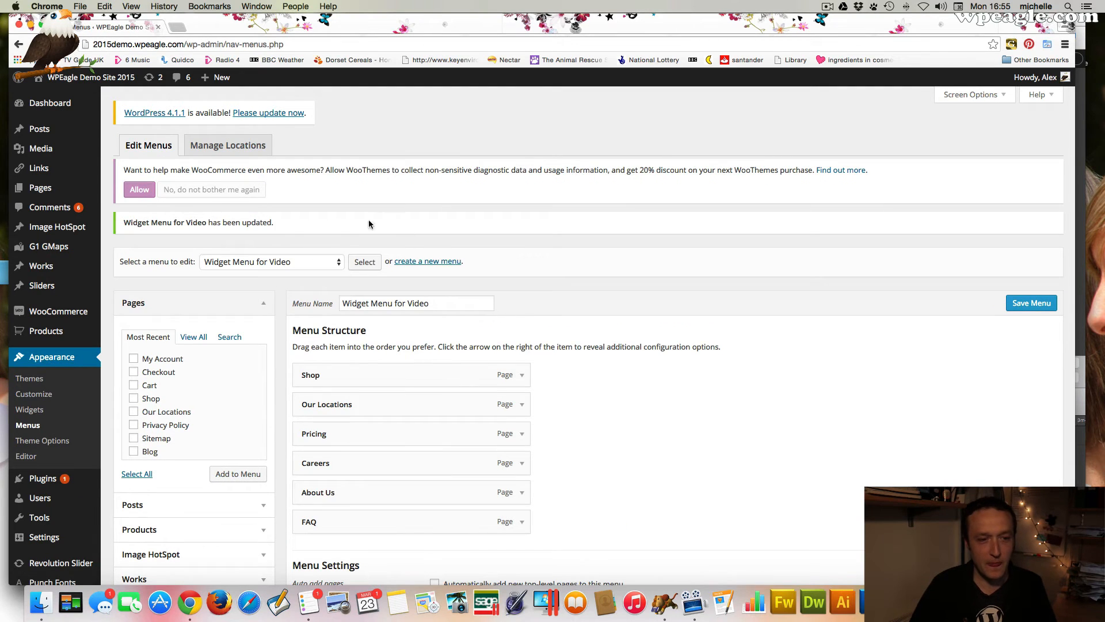
{"action": "left_click", "coordinate": [270, 261]}
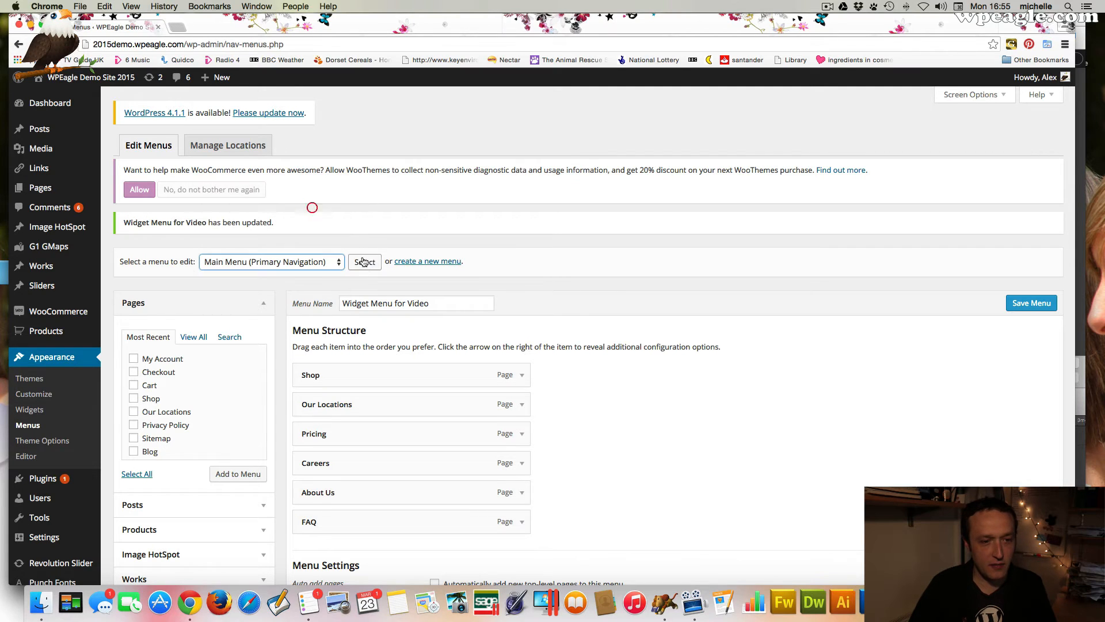
{"action": "left_click", "coordinate": [364, 261]}
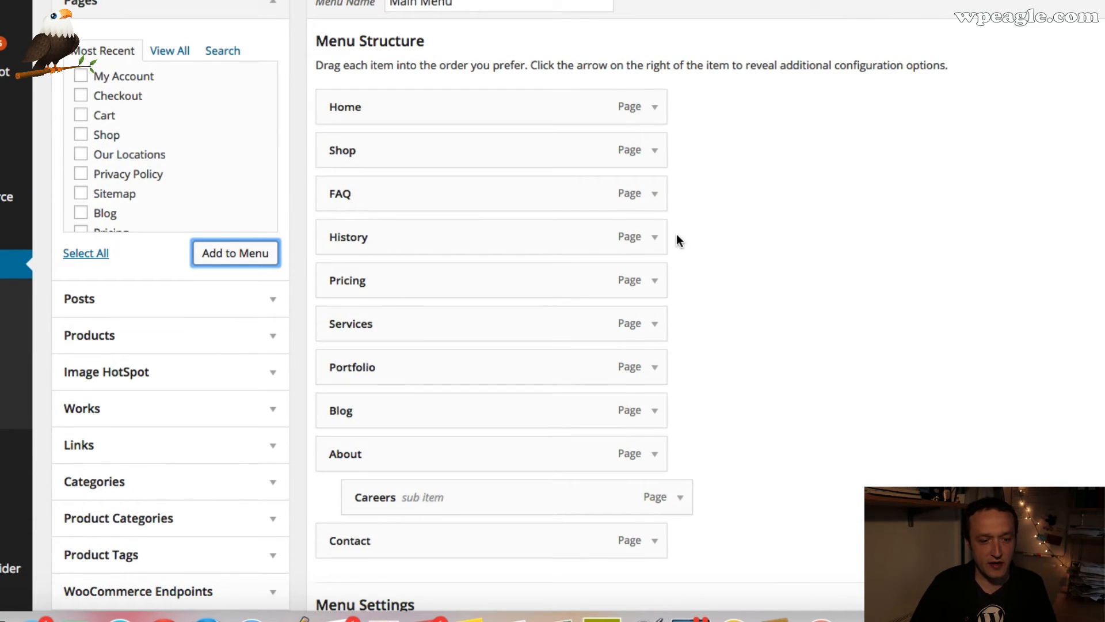
{"action": "left_click", "coordinate": [656, 236]}
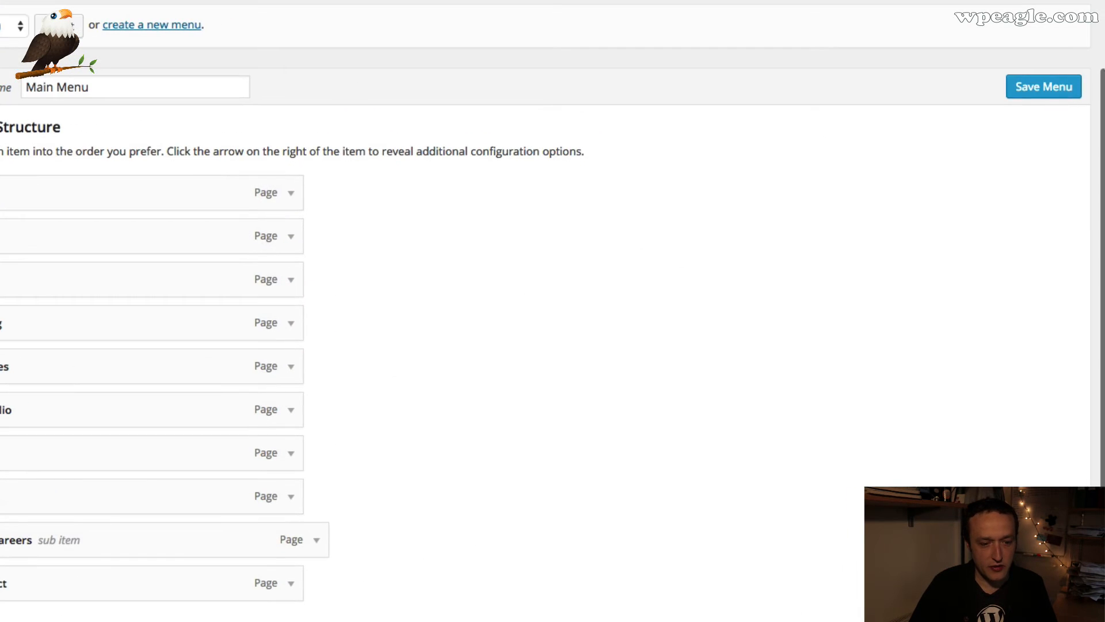
{"action": "mouse_move", "coordinate": [44, 267]}
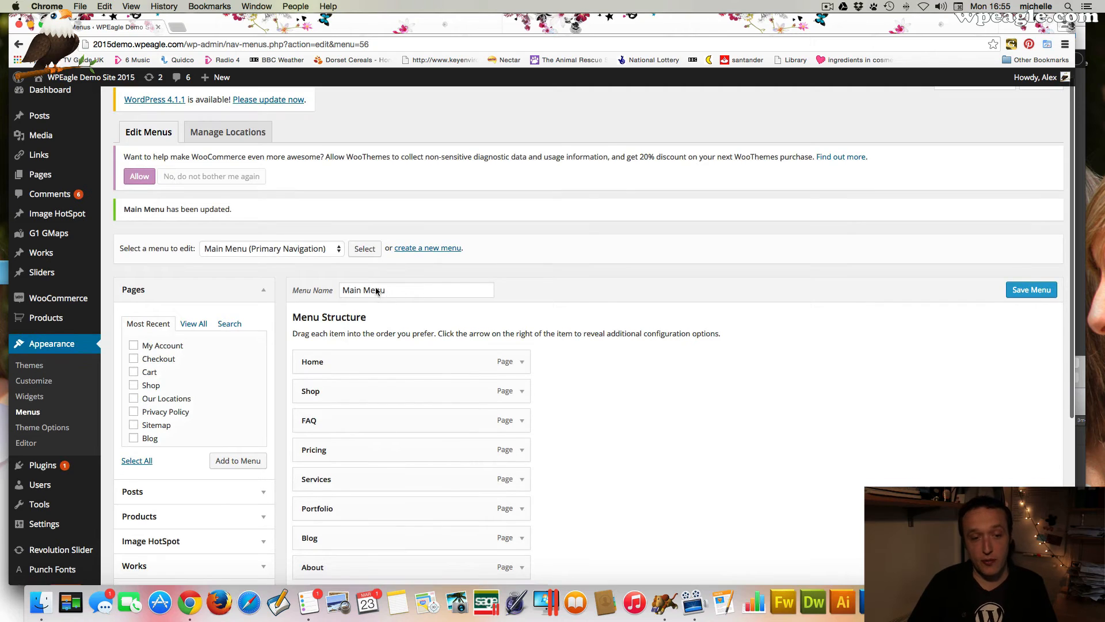
Step: Load the Top Menu, add the My Account page, save, and view the live site
{"action": "left_click", "coordinate": [270, 248]}
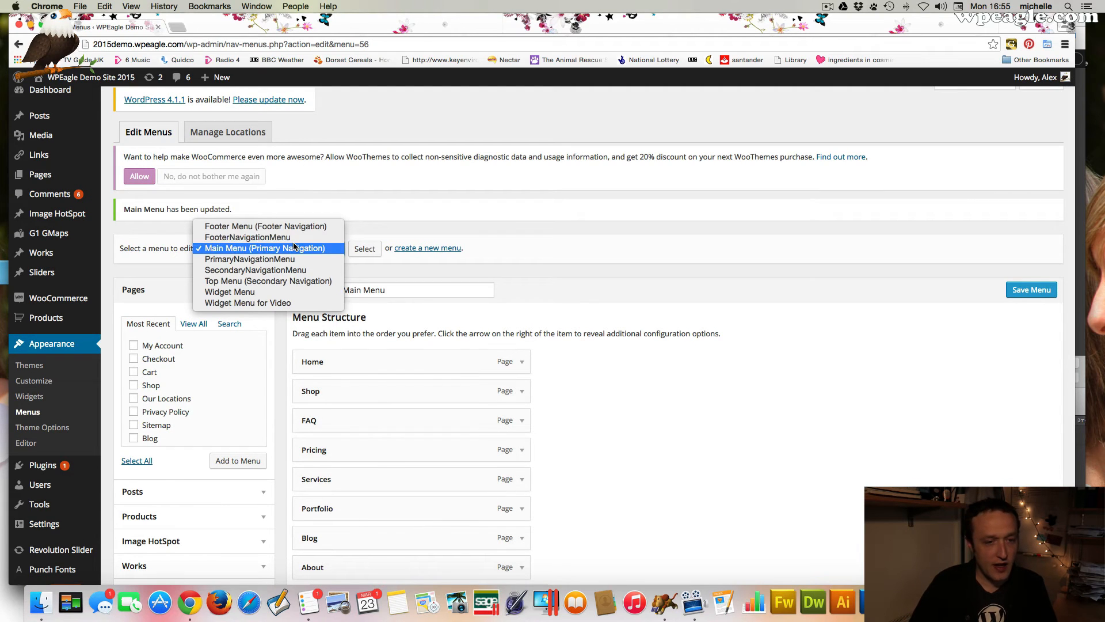
{"action": "left_click", "coordinate": [268, 281]}
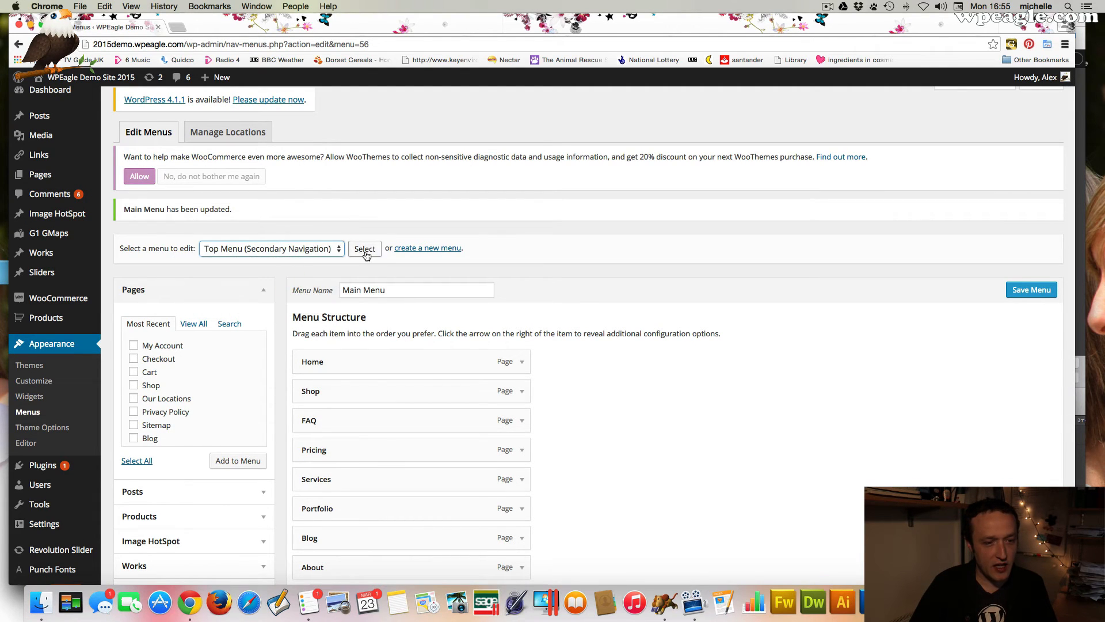
{"action": "left_click", "coordinate": [365, 248]}
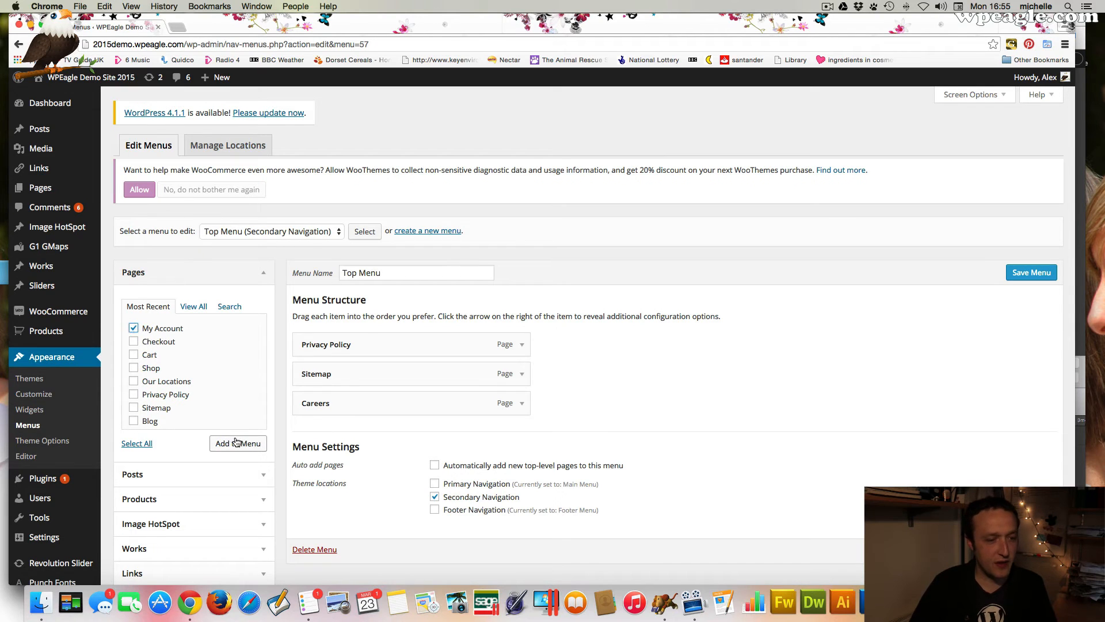
{"action": "left_click", "coordinate": [238, 443]}
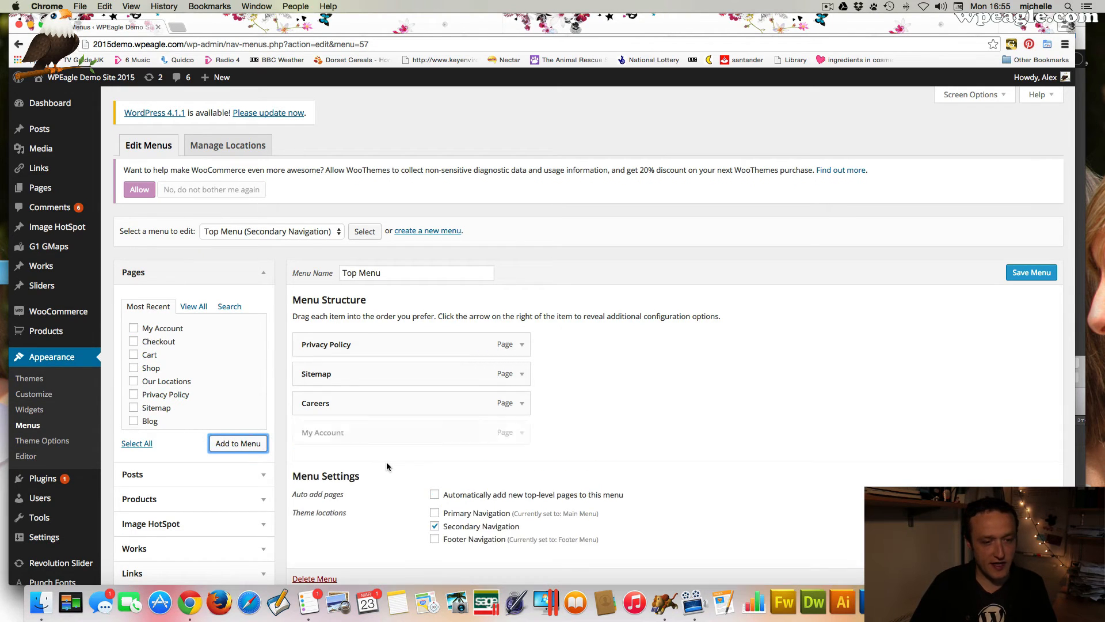
{"action": "left_click", "coordinate": [238, 443]}
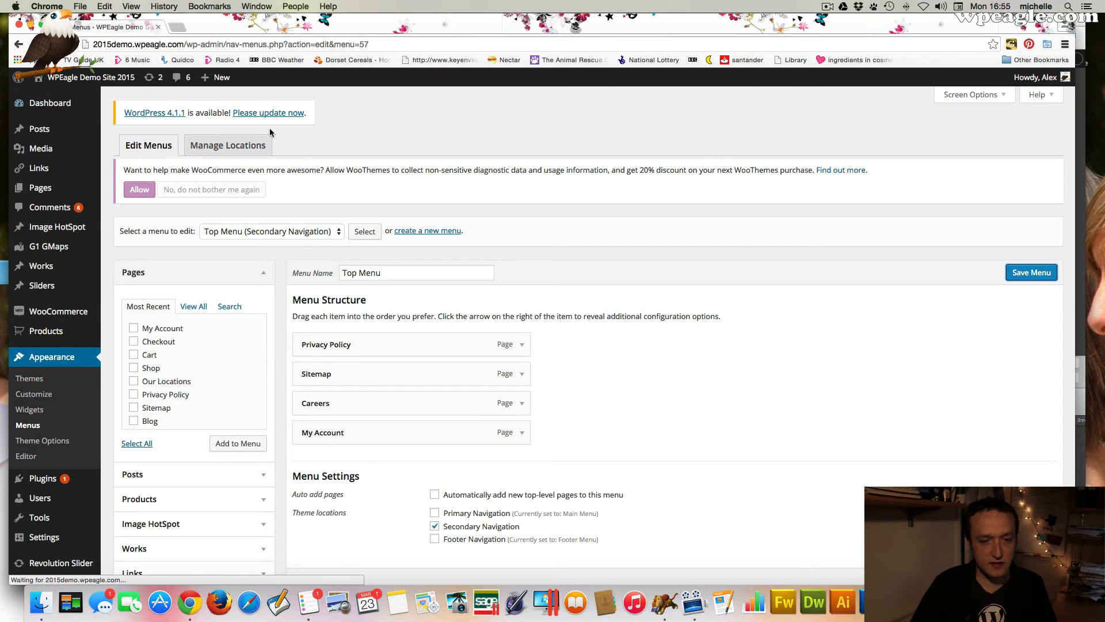
{"action": "left_click", "coordinate": [1031, 272]}
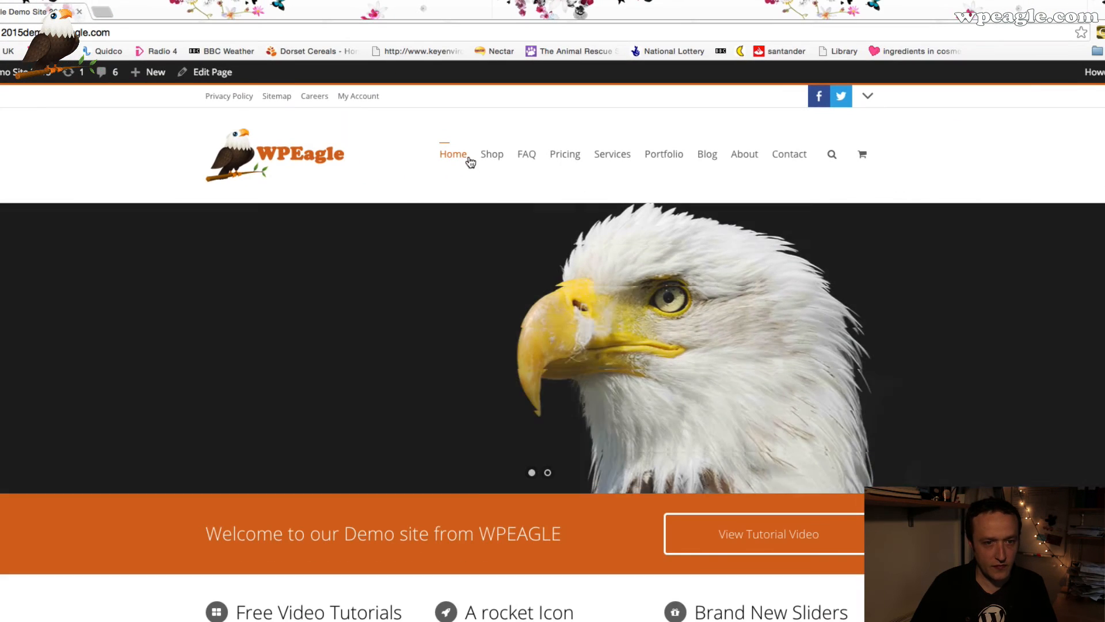
Step: Go to the live Shop page and open the Breaking Bad T-shirt product
{"action": "left_click", "coordinate": [491, 153]}
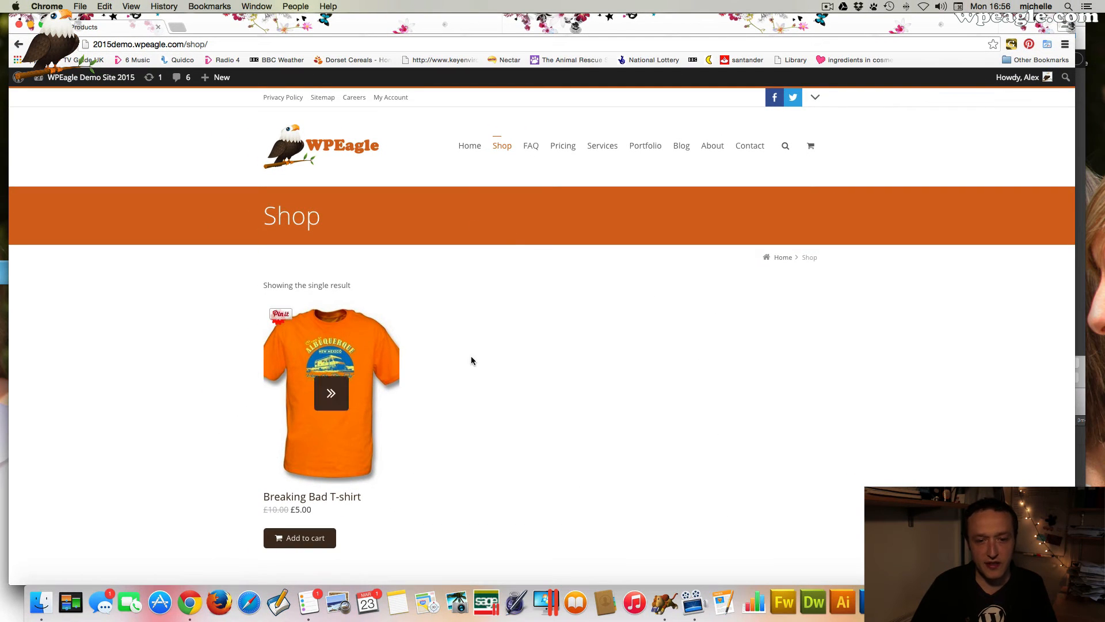
{"action": "left_click", "coordinate": [331, 393]}
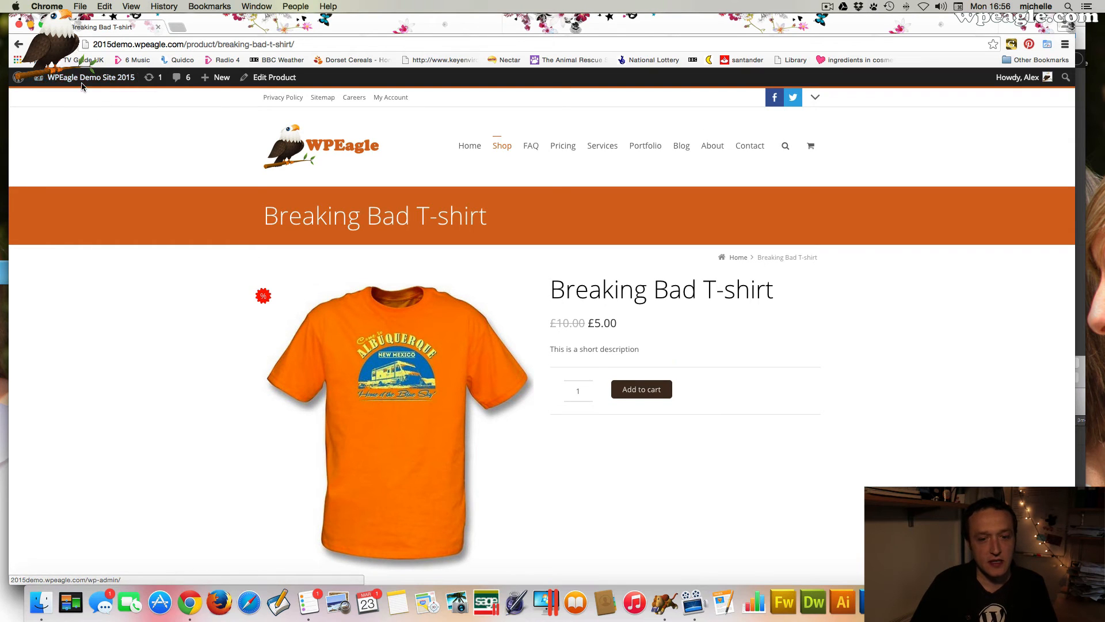
Step: Go to the admin dashboard and open WooCommerce Settings, showing UK location and Pounds Sterling
{"action": "left_click", "coordinate": [91, 77]}
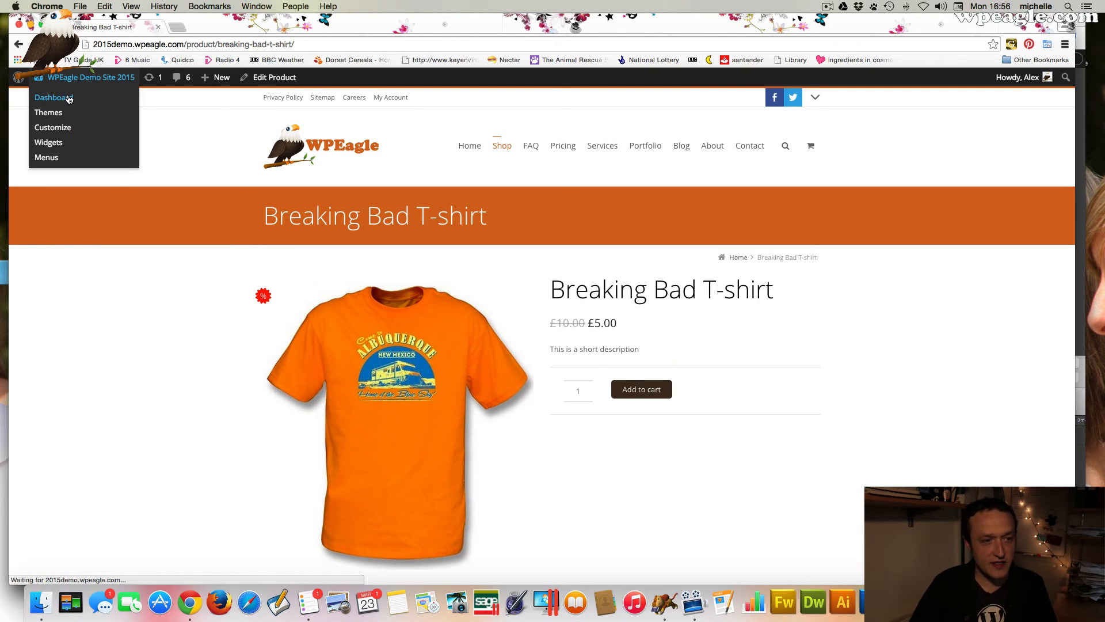
{"action": "left_click", "coordinate": [53, 97]}
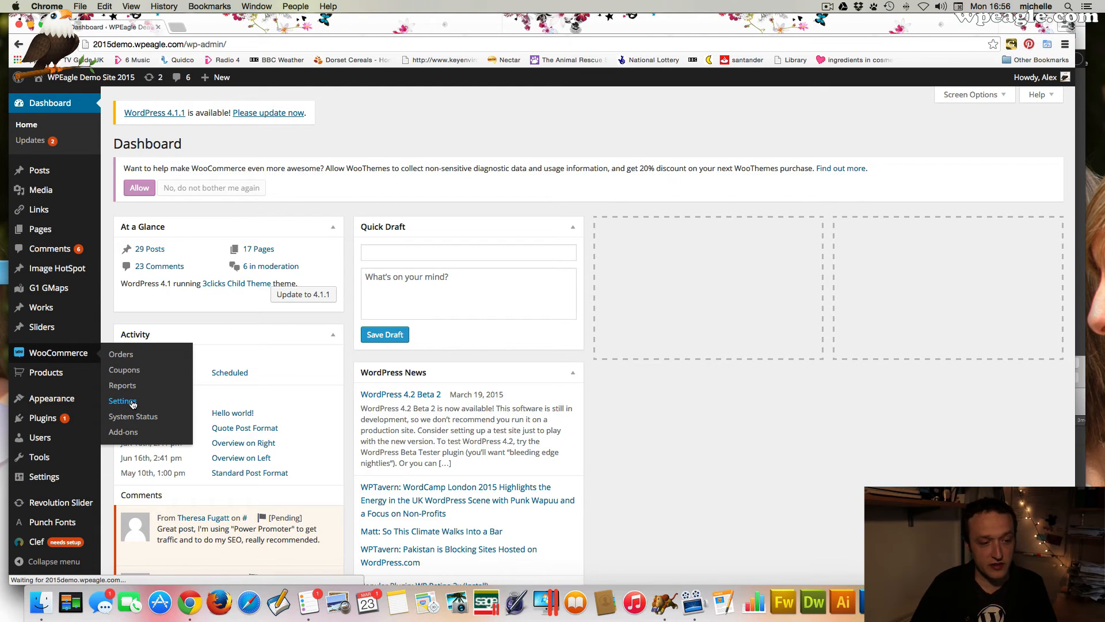
{"action": "left_click", "coordinate": [123, 400]}
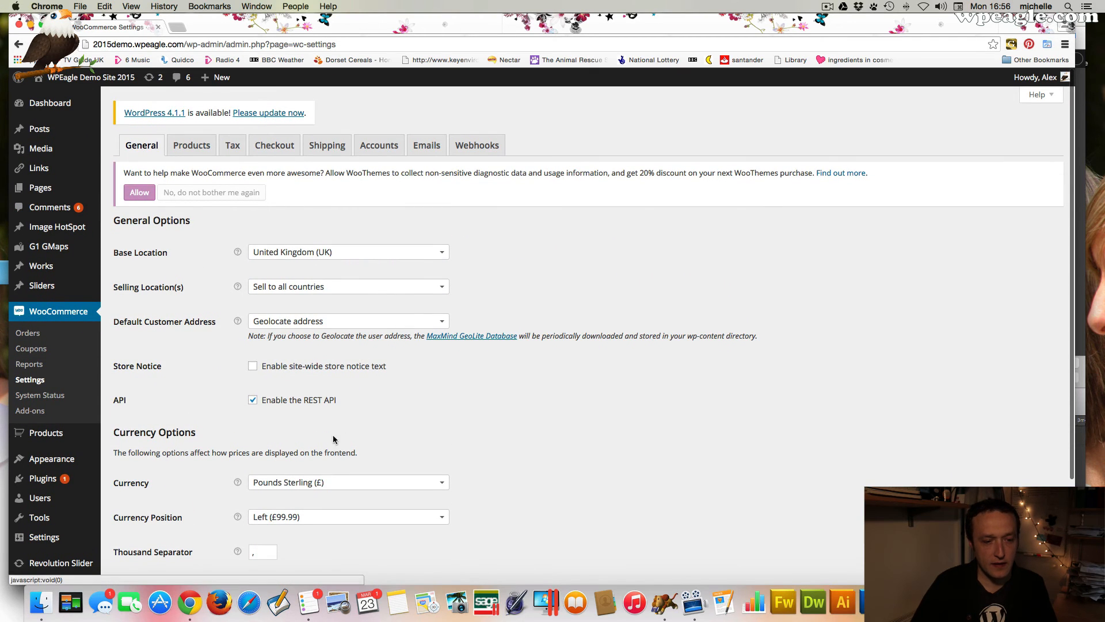
{"action": "scroll", "scroll_direction": "down", "scroll_amount": 3}
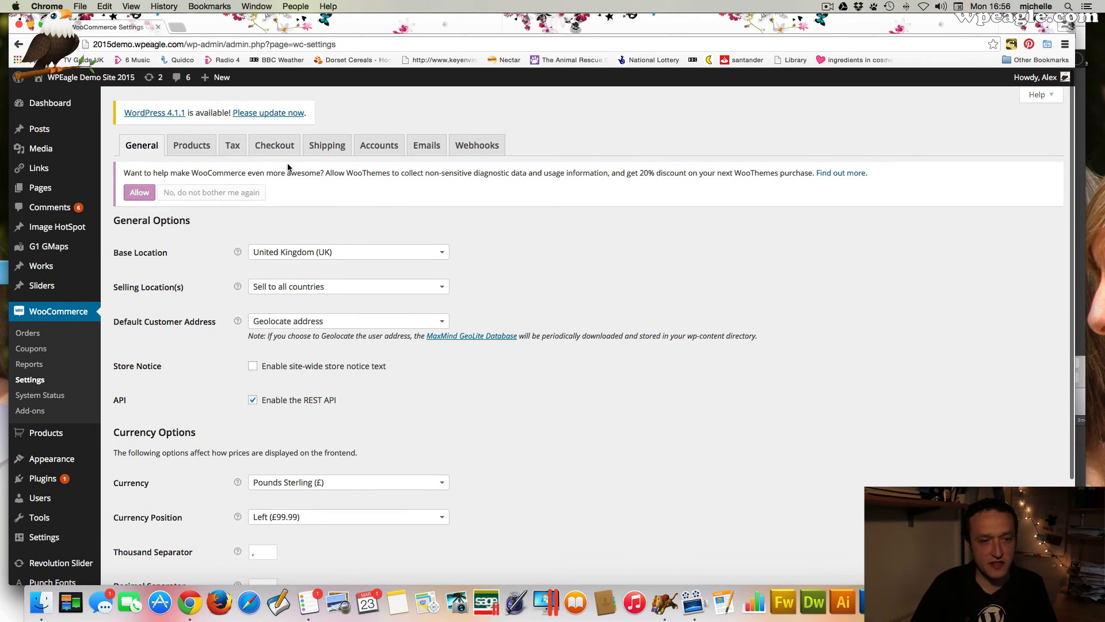
{"action": "left_click", "coordinate": [275, 144]}
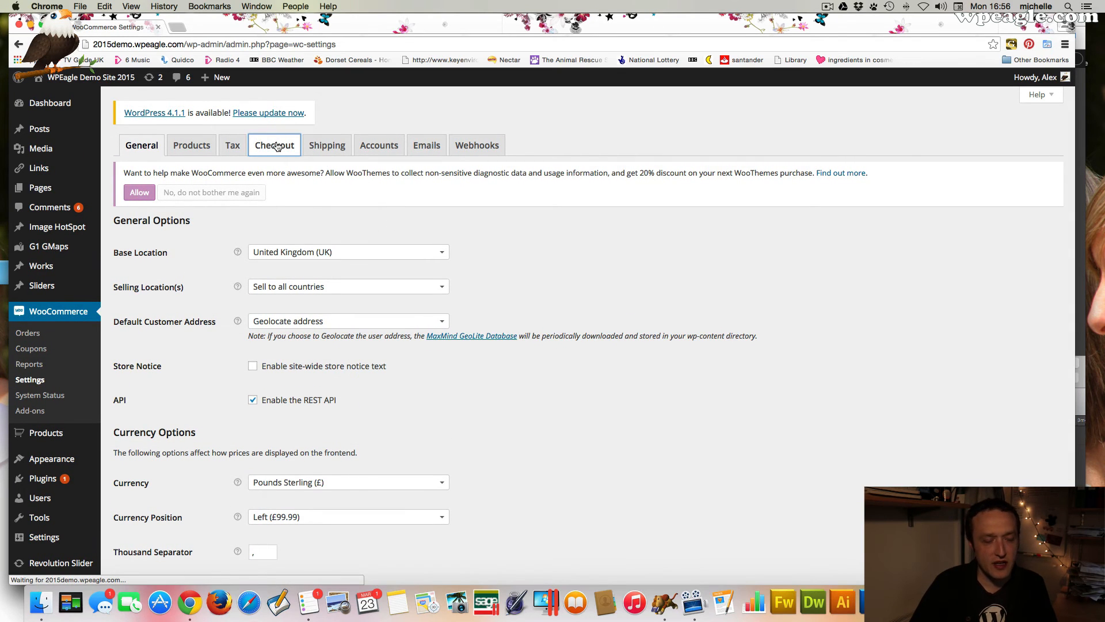
Step: Open the Checkout tab's PayPal standard settings in WooCommerce
{"action": "left_click", "coordinate": [274, 145]}
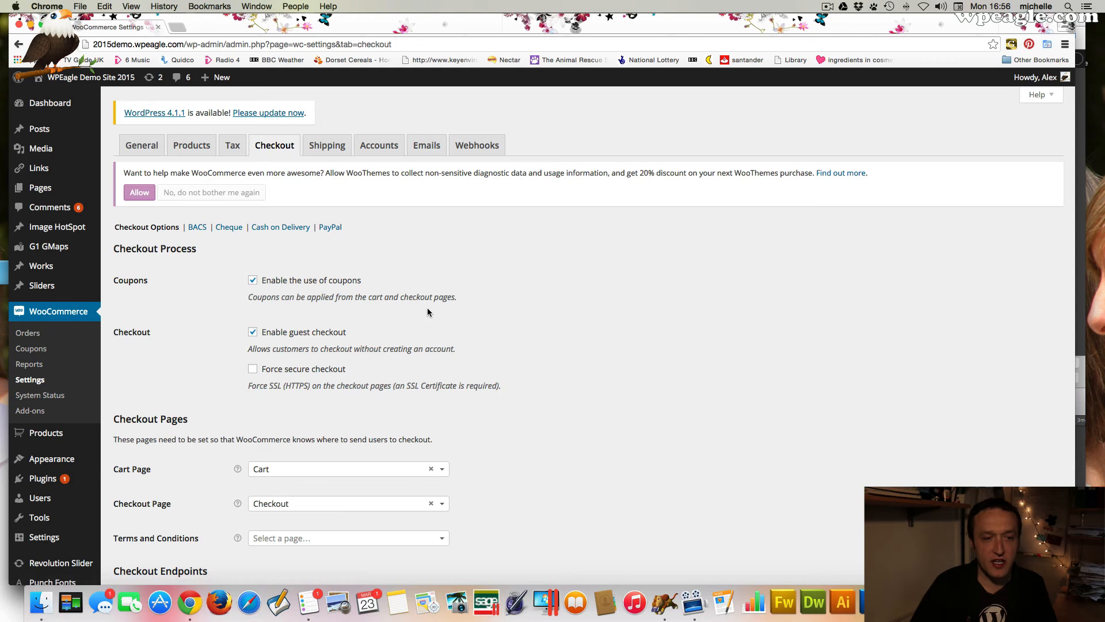
{"action": "left_click", "coordinate": [330, 226]}
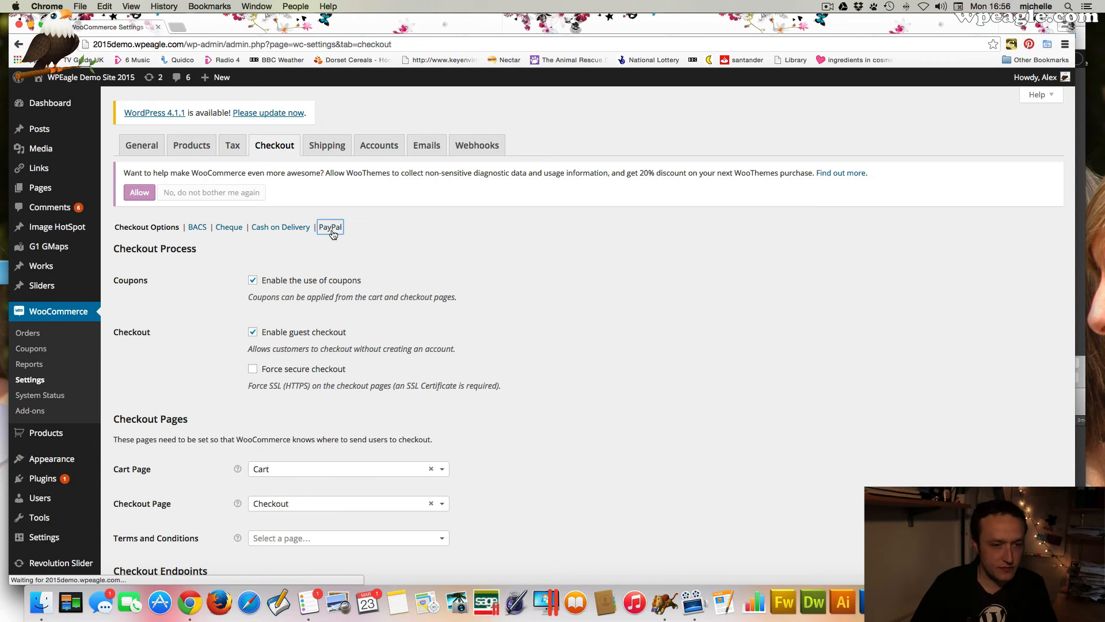
{"action": "left_click", "coordinate": [329, 227]}
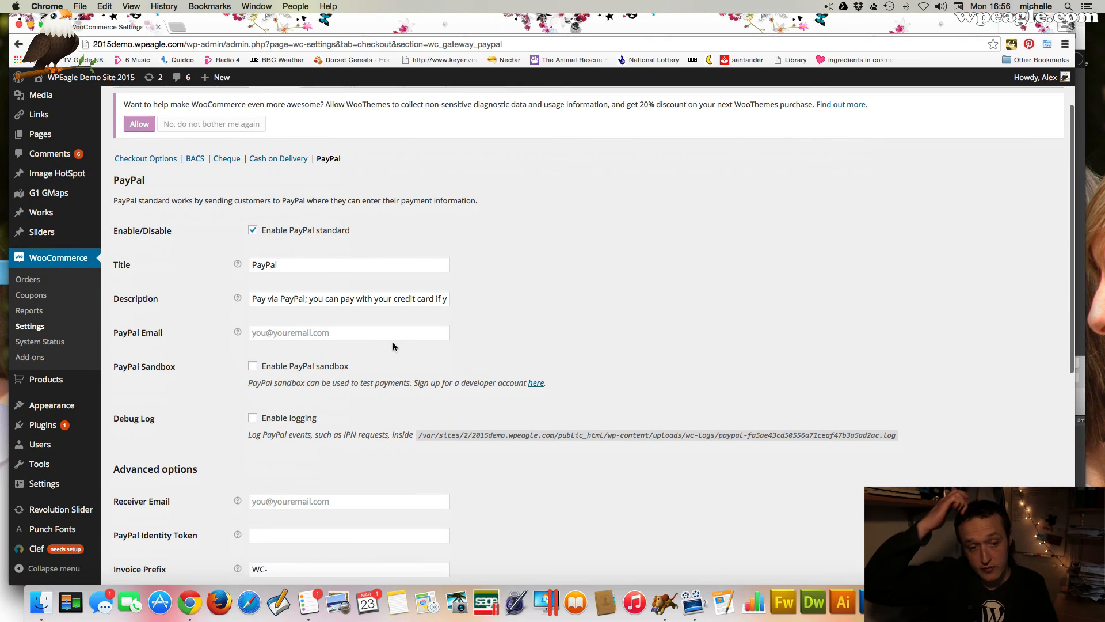
{"action": "scroll", "scroll_direction": "down", "scroll_amount": 3}
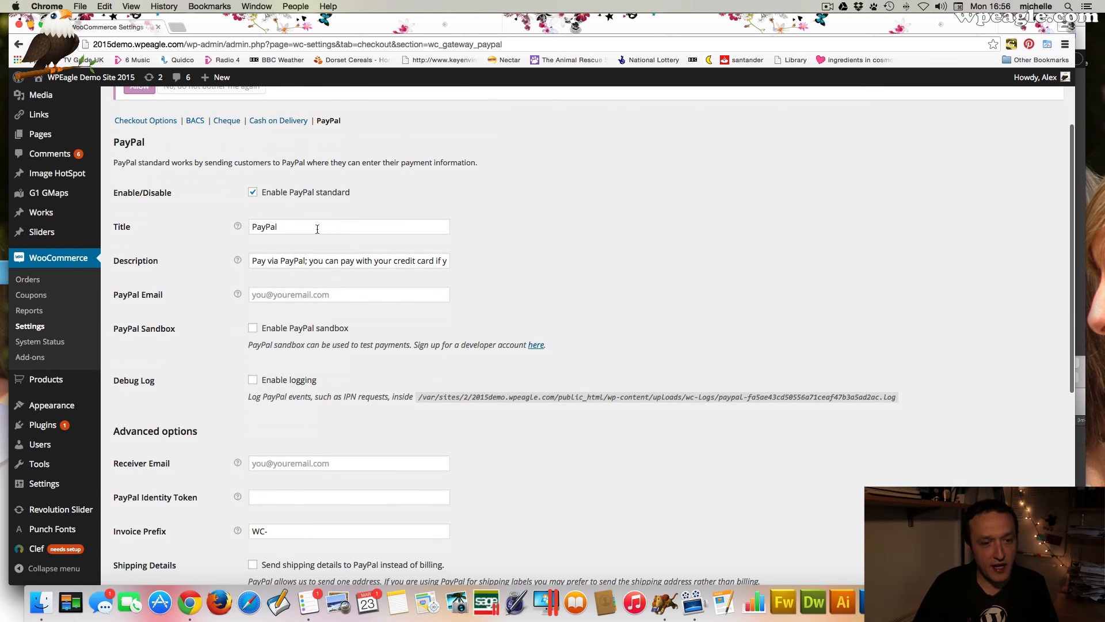
{"action": "scroll", "scroll_direction": "down", "scroll_amount": 3}
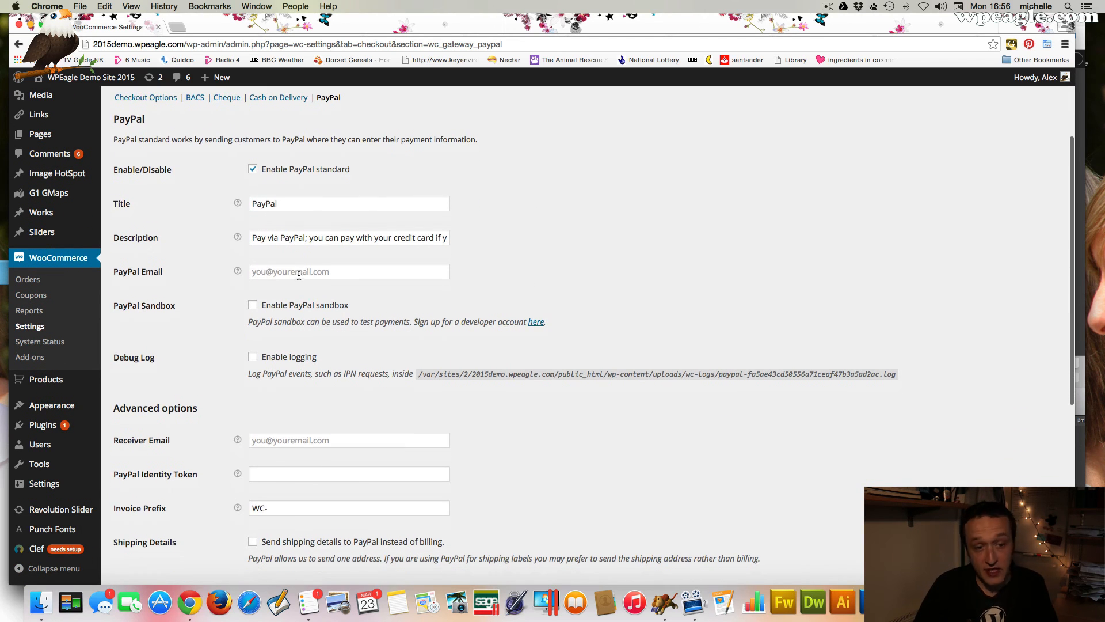
{"action": "scroll", "scroll_direction": "down", "scroll_amount": 3}
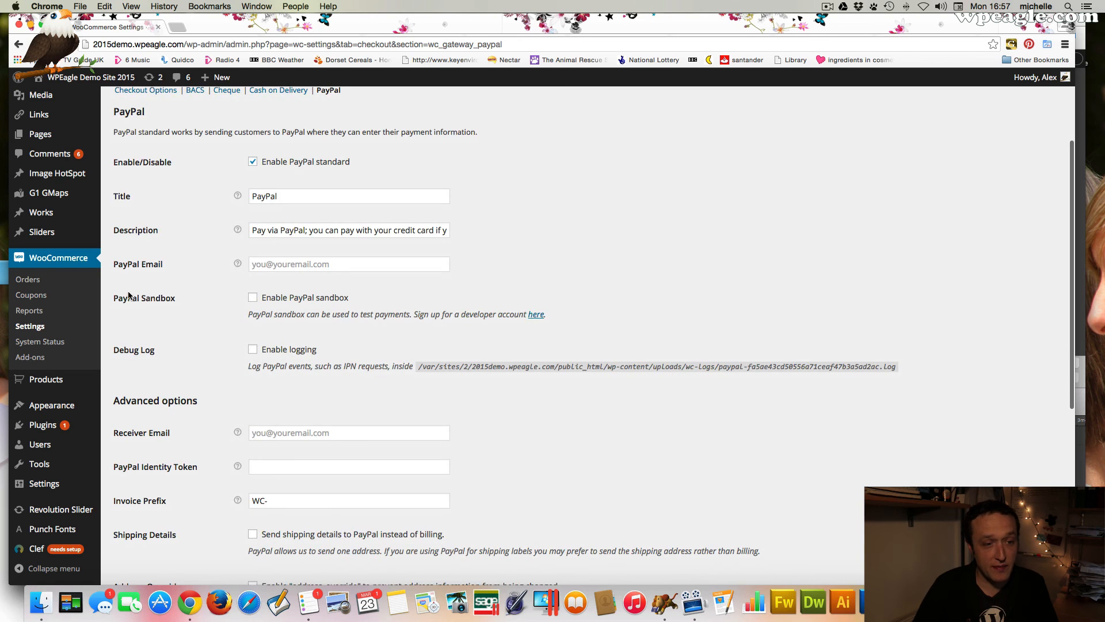
{"action": "scroll", "scroll_direction": "down", "scroll_amount": 3}
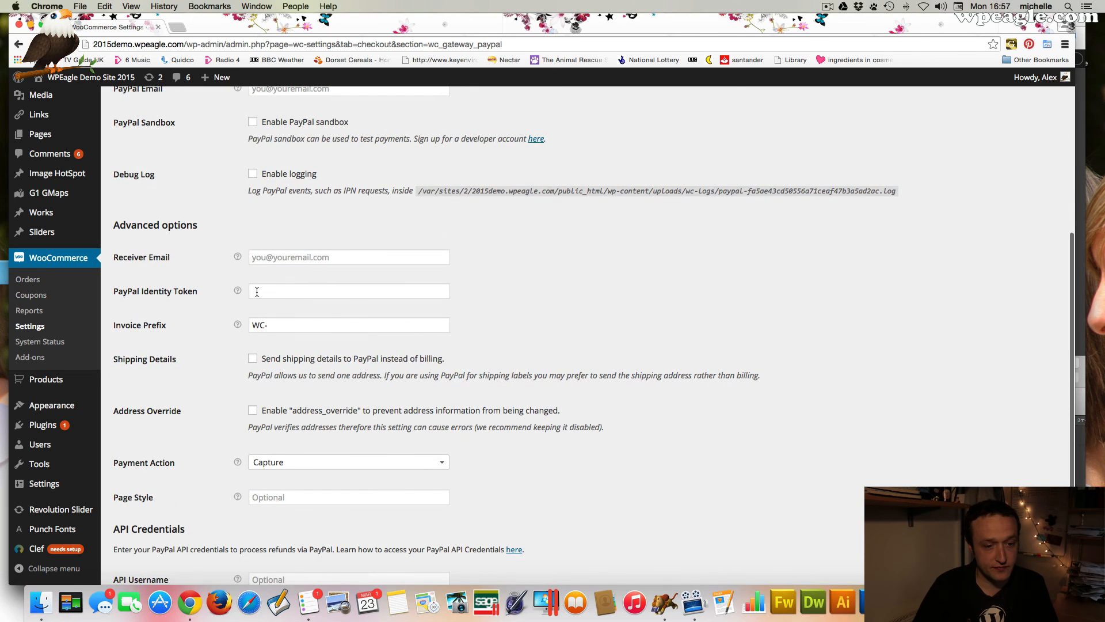
{"action": "scroll", "scroll_direction": "down", "scroll_amount": 3}
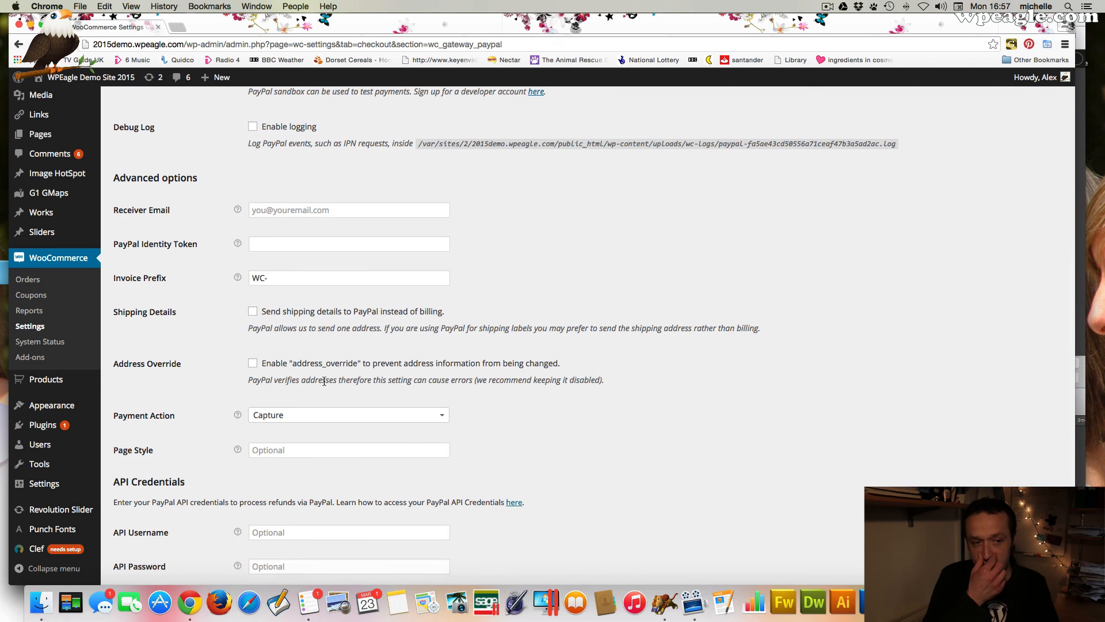
{"action": "scroll", "scroll_direction": "up", "scroll_amount": 3}
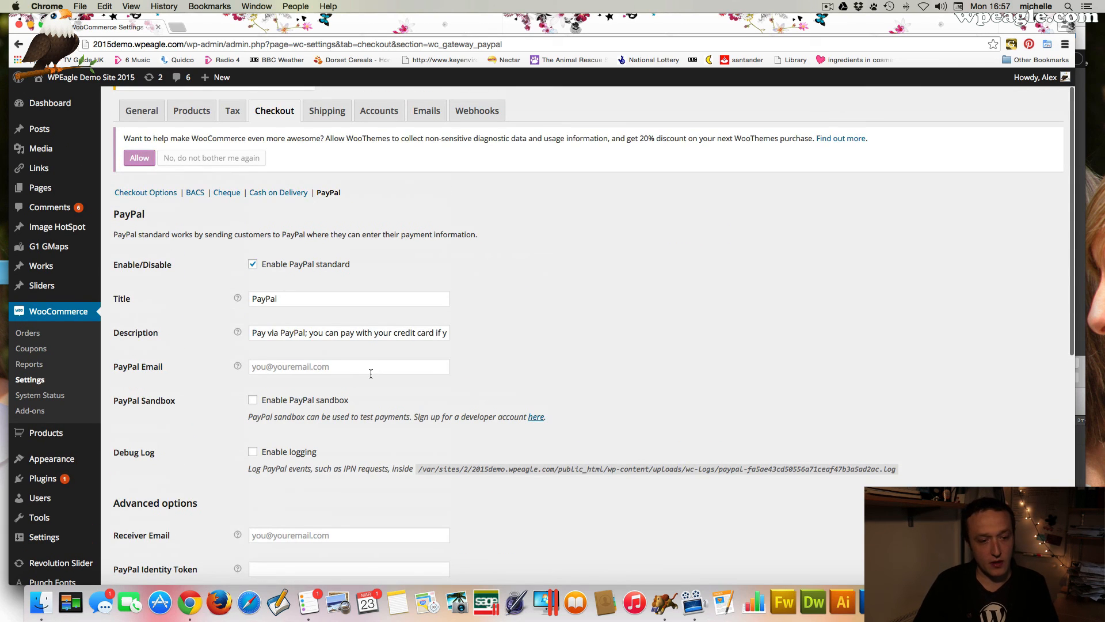